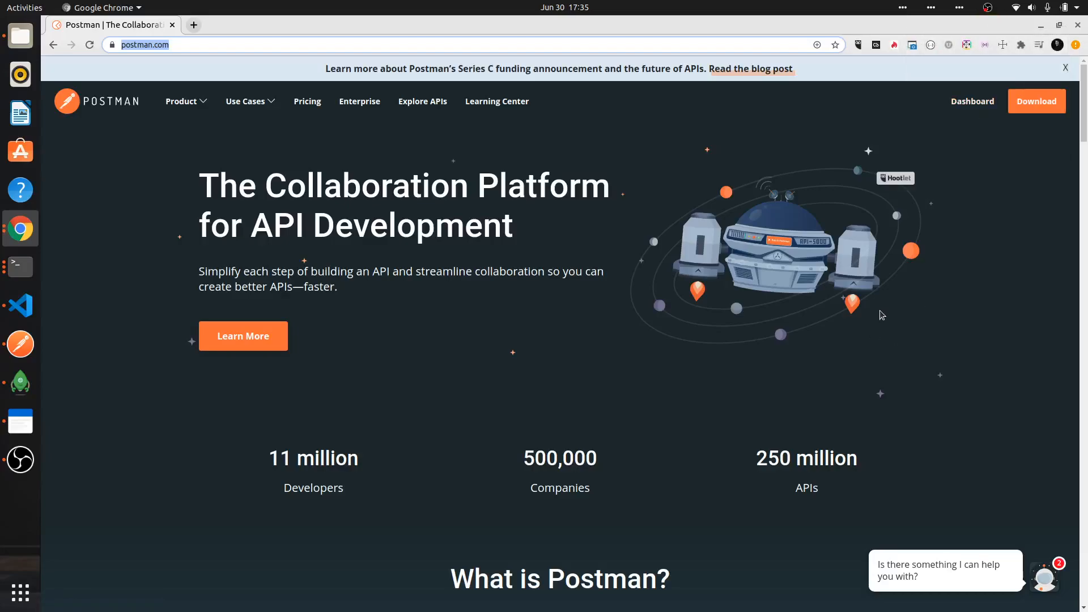
mouse_move(271, 303)
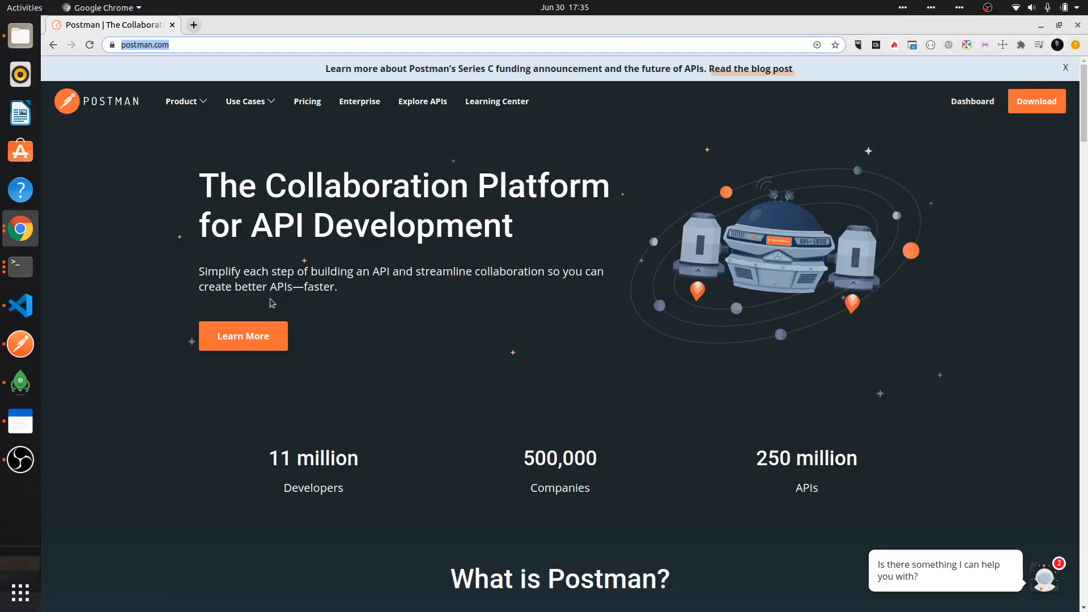
mouse_move(718, 407)
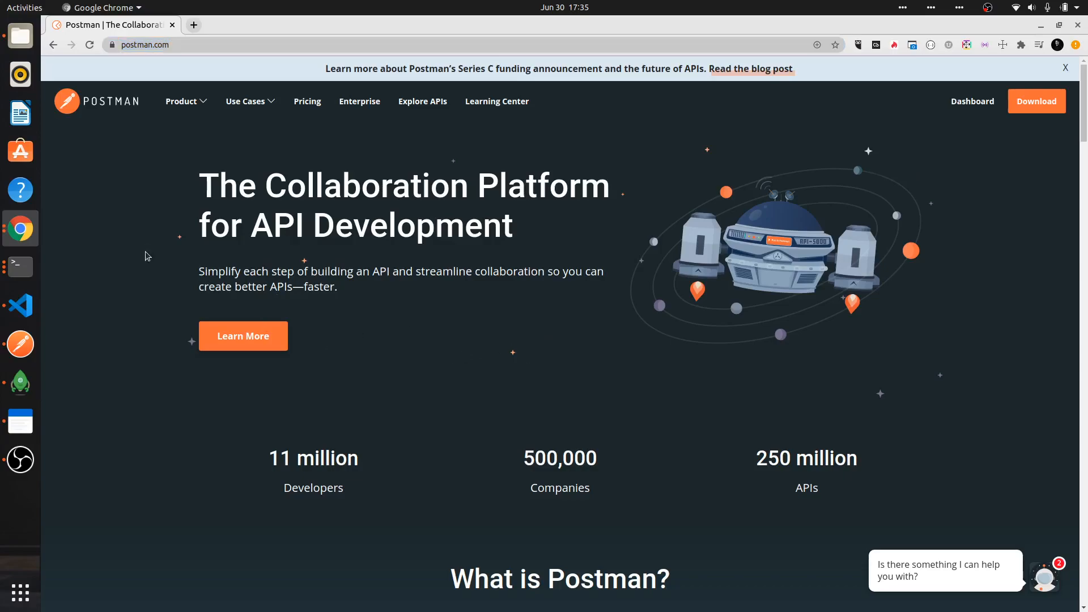
Highlight and clear the homepage tagline, then show the settings, release notes and documentation links
left_click_drag(199, 271, 401, 271)
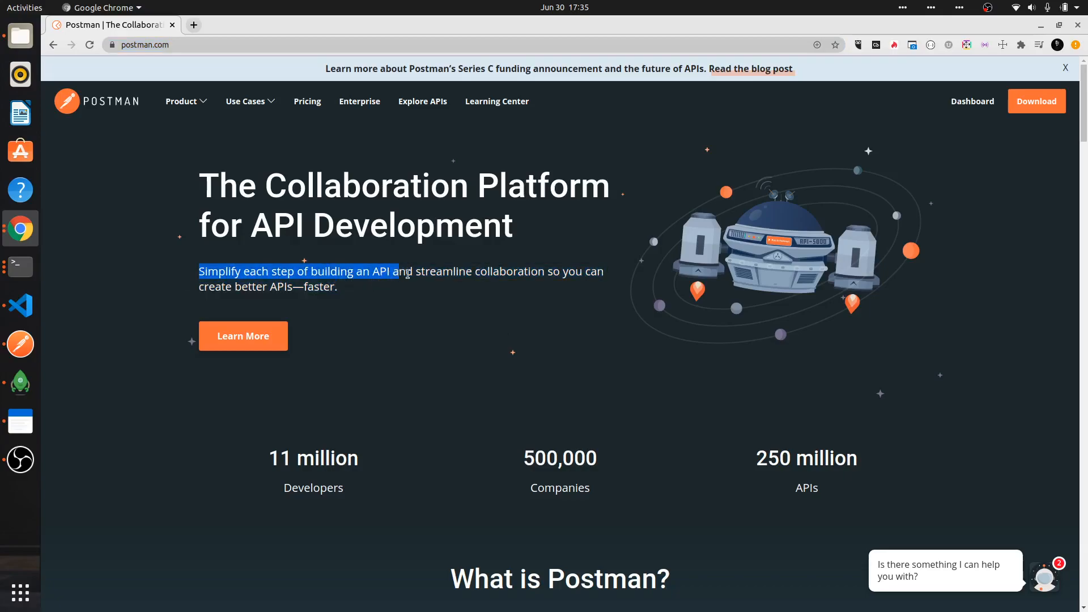
left_click_drag(401, 271, 346, 287)
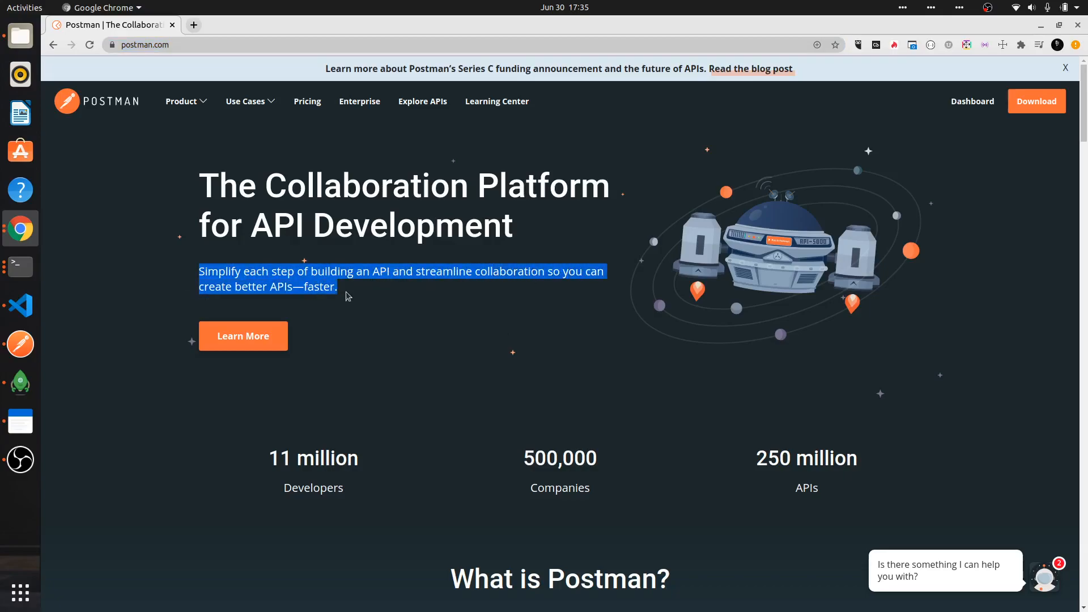
left_click(427, 159)
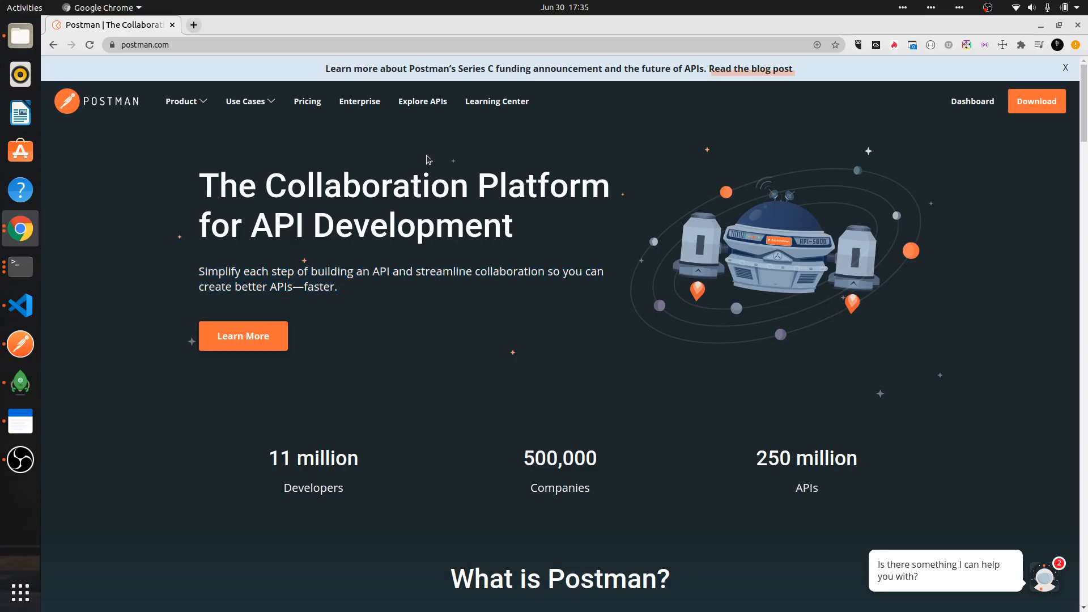
left_click(144, 44)
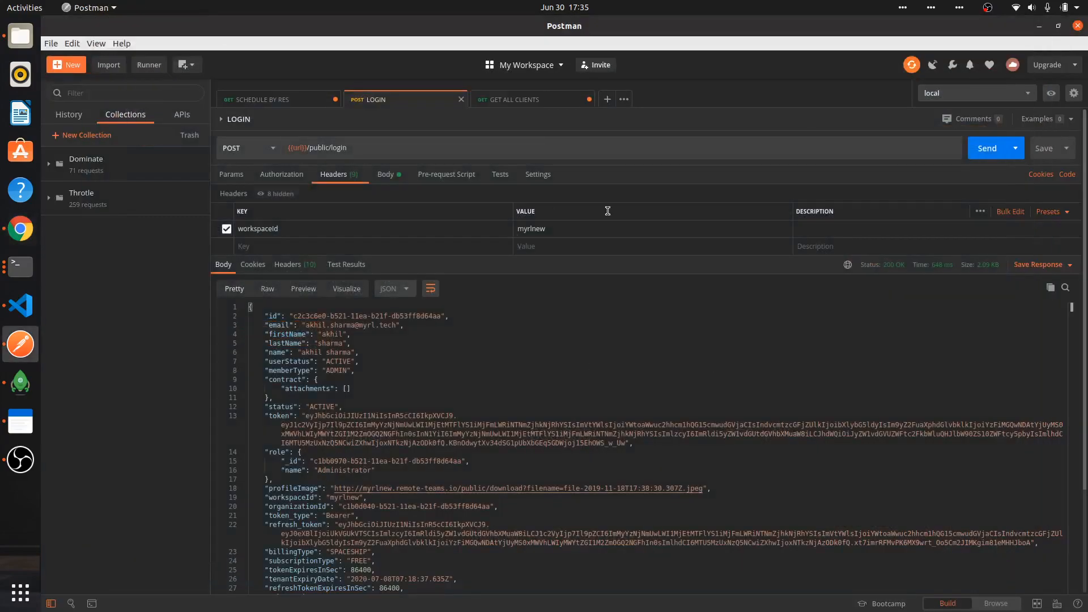
mouse_move(582, 299)
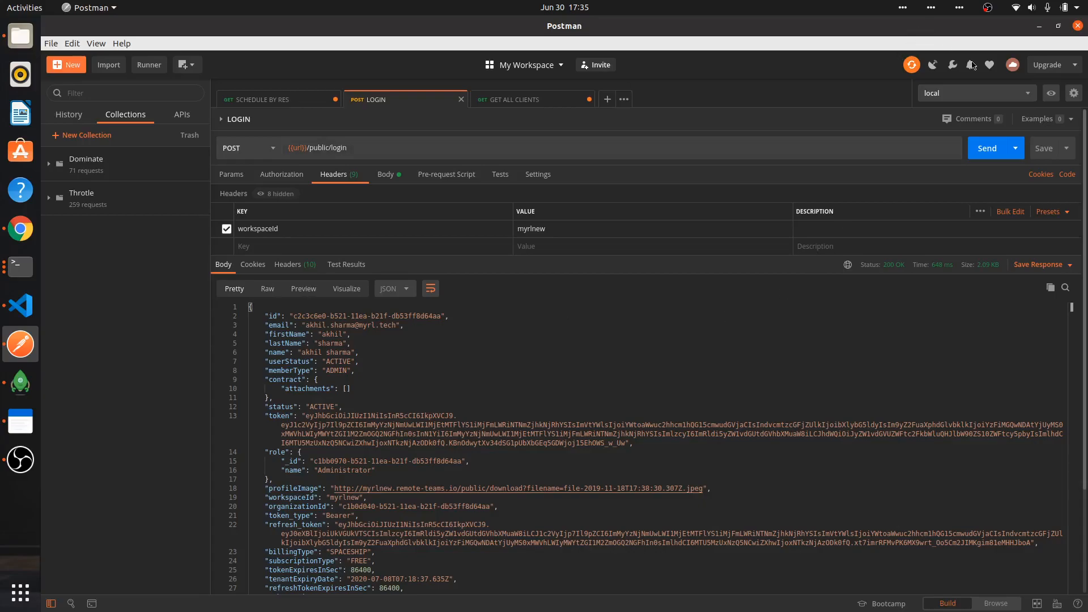
left_click(954, 65)
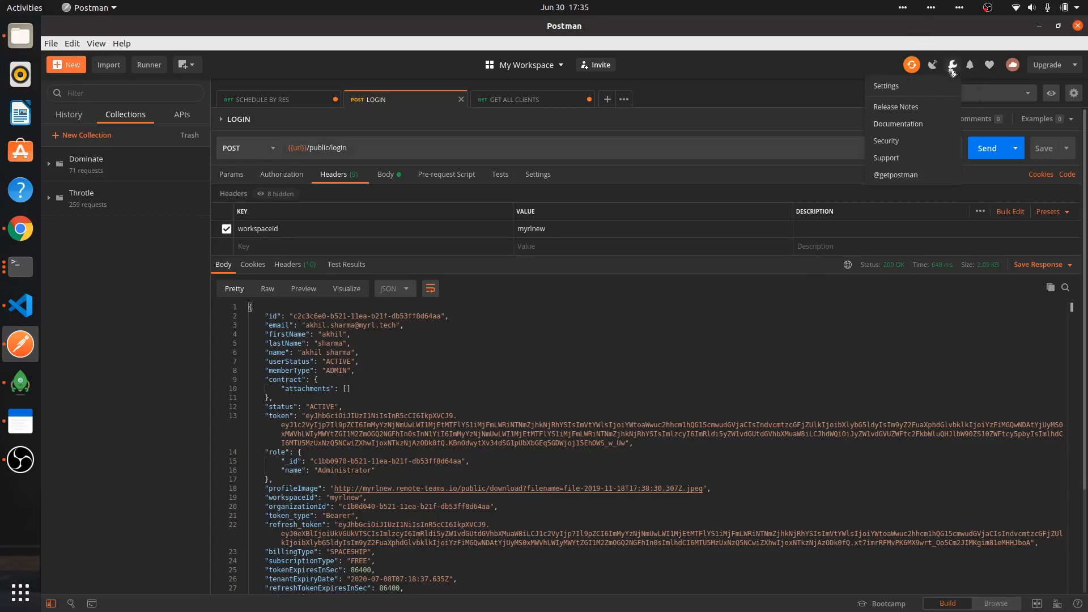
left_click(885, 85)
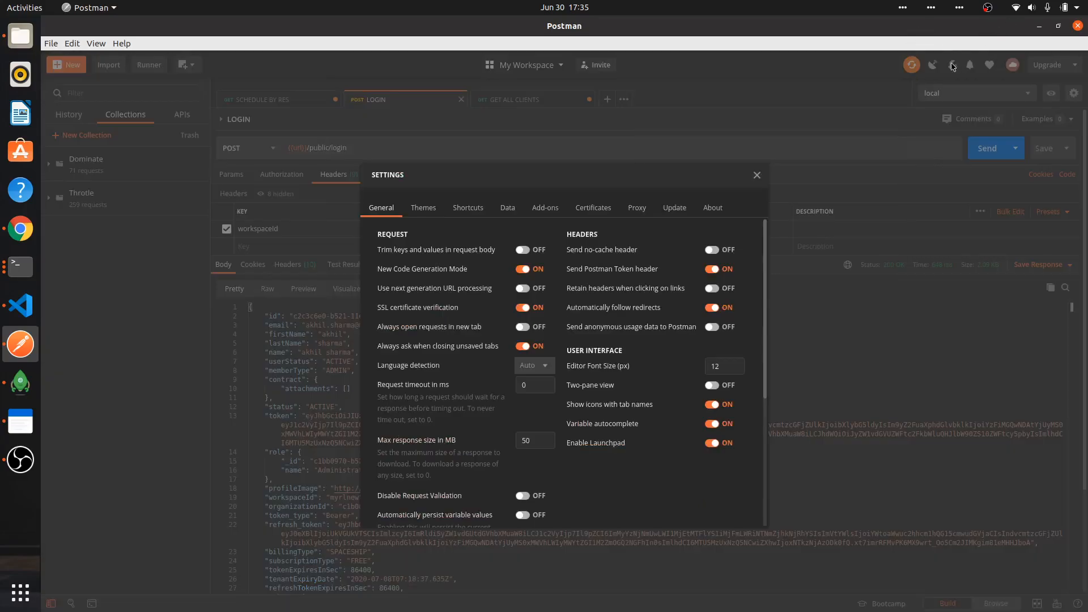
scroll("down", 3)
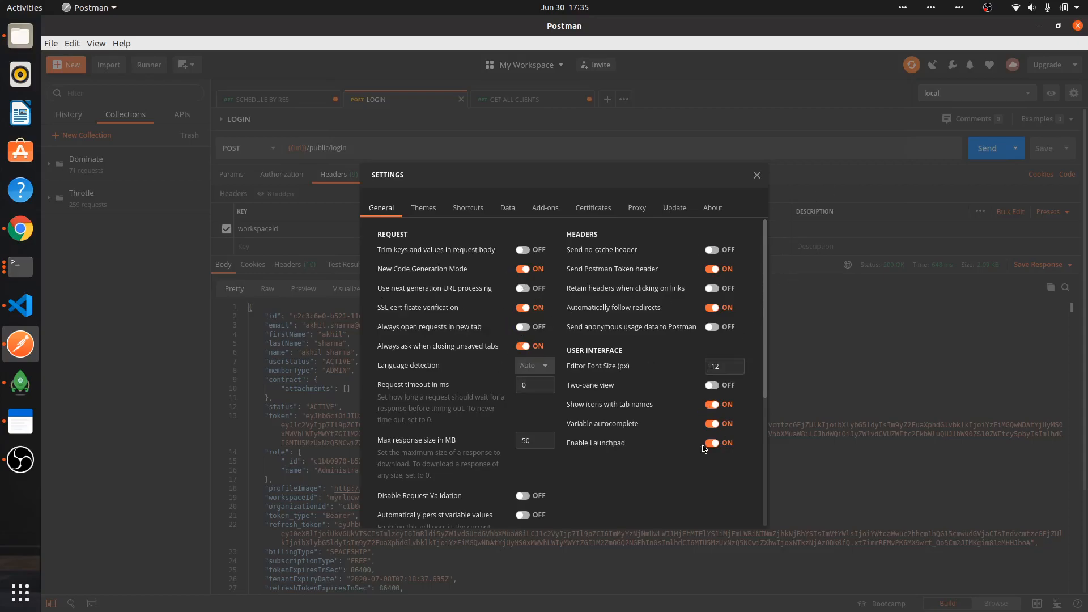
left_click(725, 366)
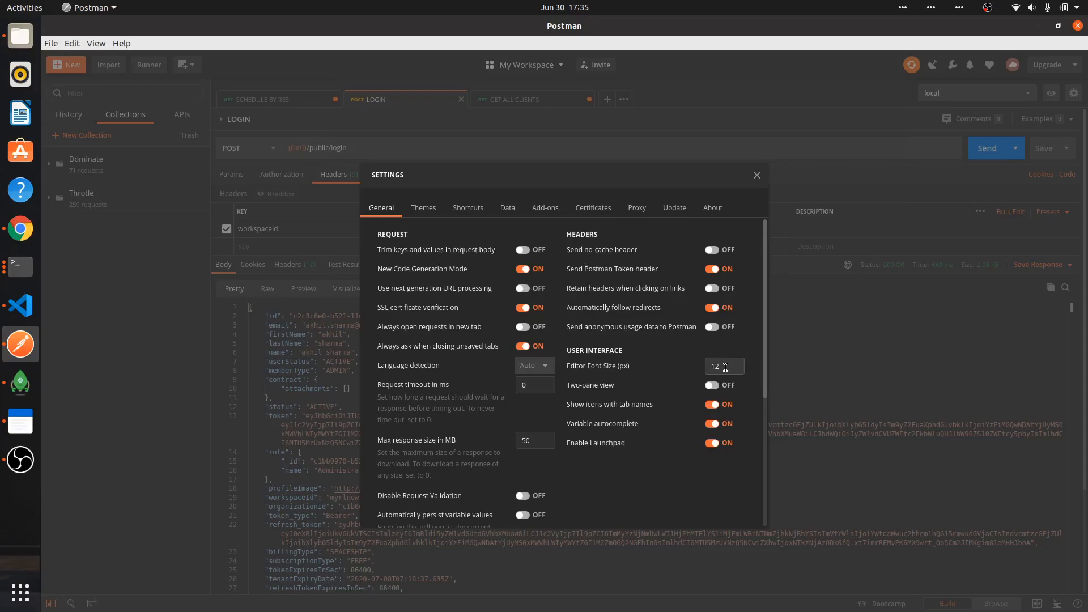
left_click(423, 208)
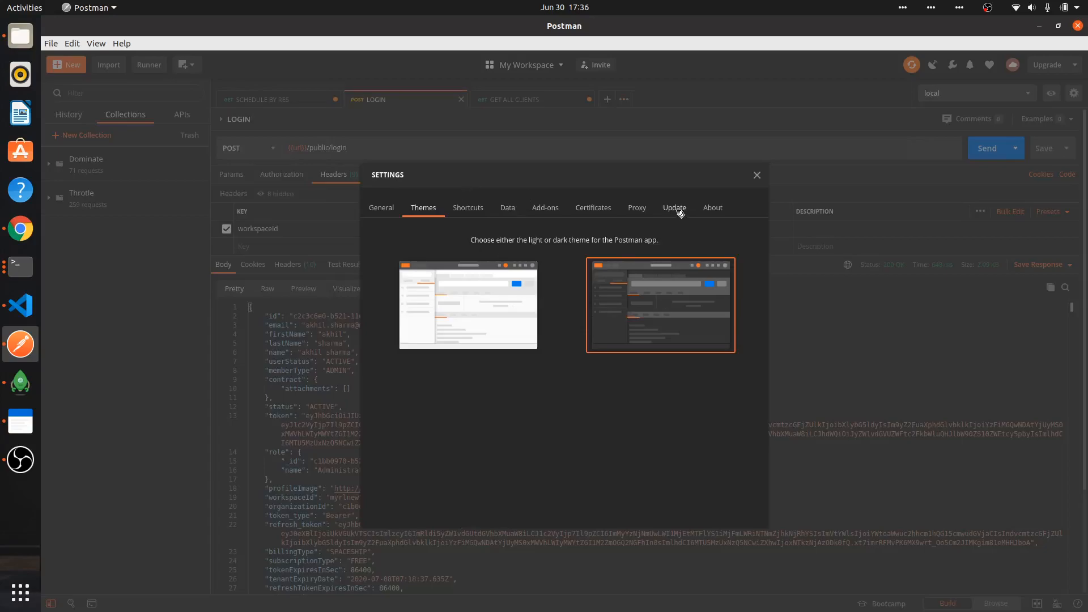
left_click(673, 207)
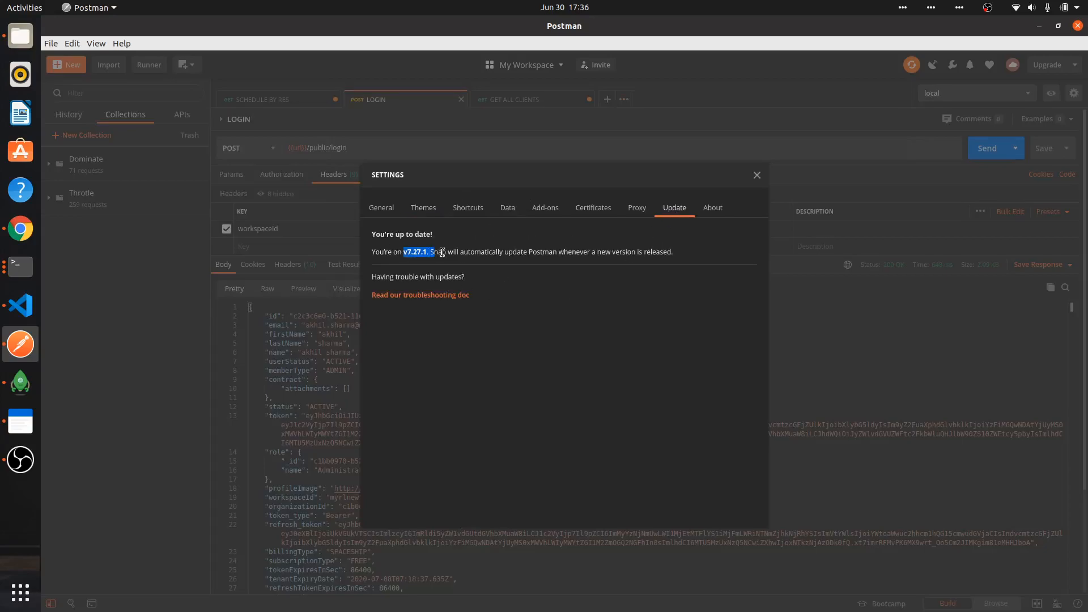
left_click(712, 207)
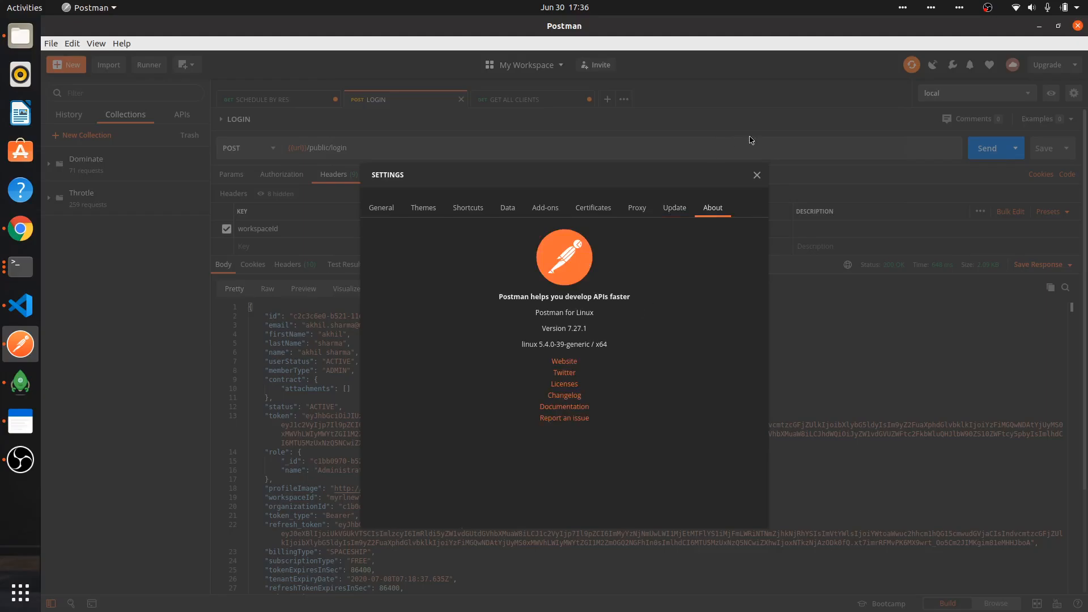
left_click(467, 207)
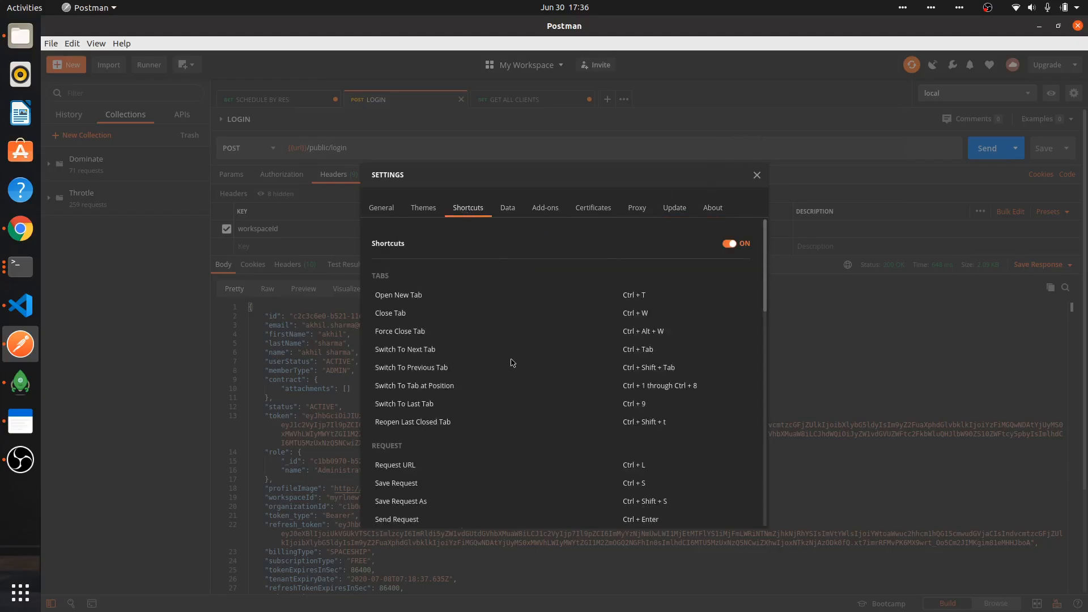
scroll("down", 3)
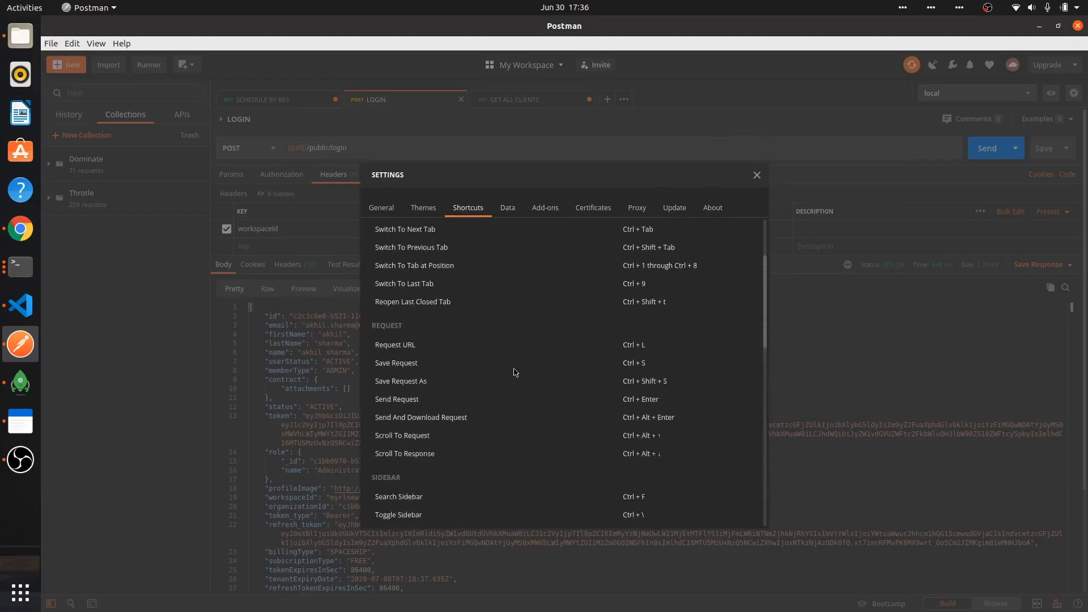
left_click(756, 175)
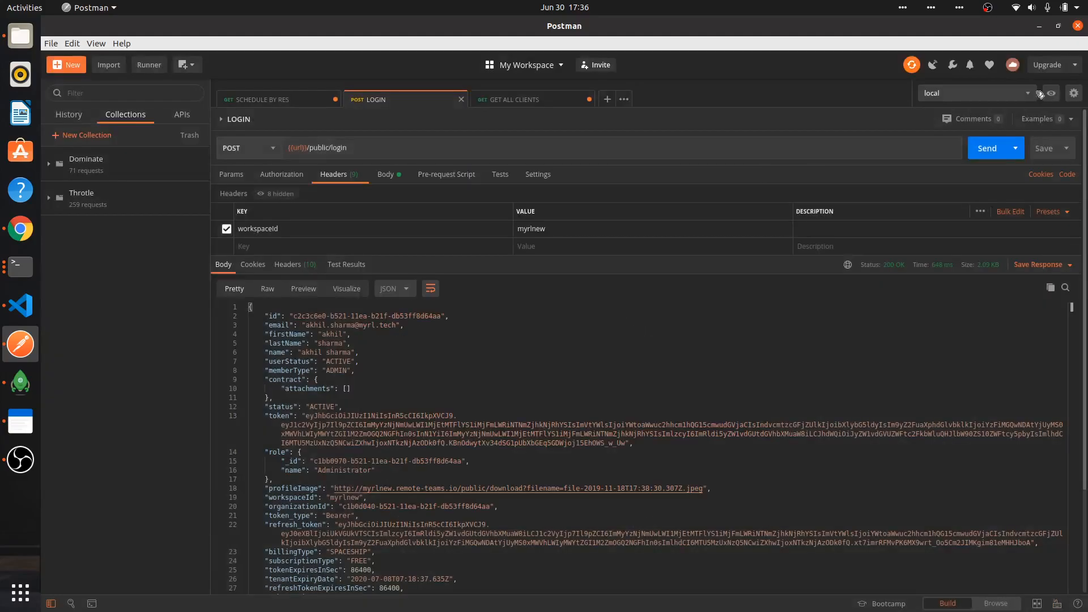
mouse_move(1012, 65)
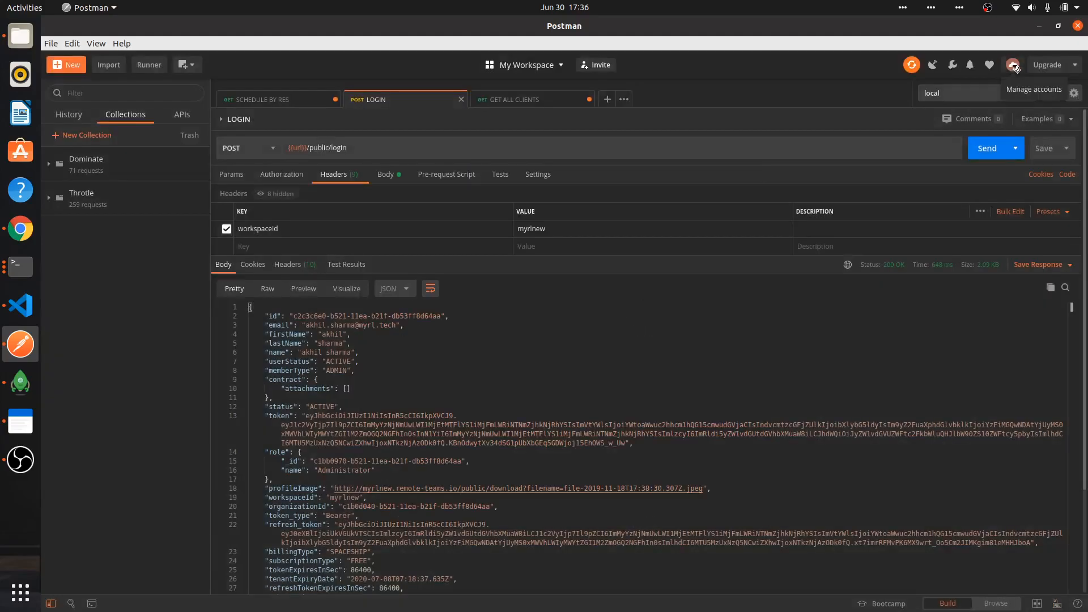
left_click(1012, 65)
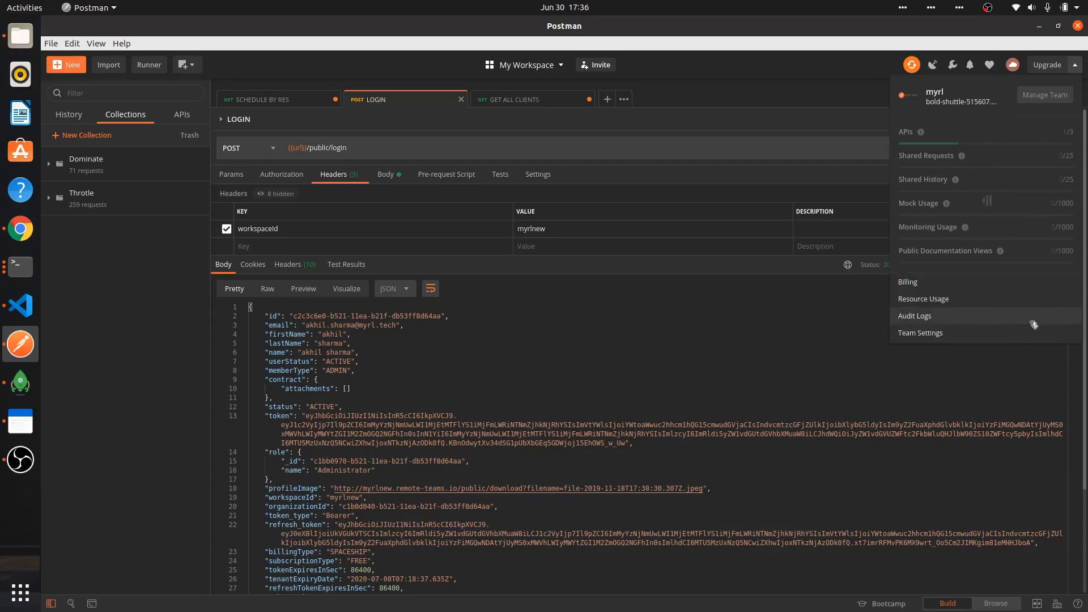
mouse_move(993, 337)
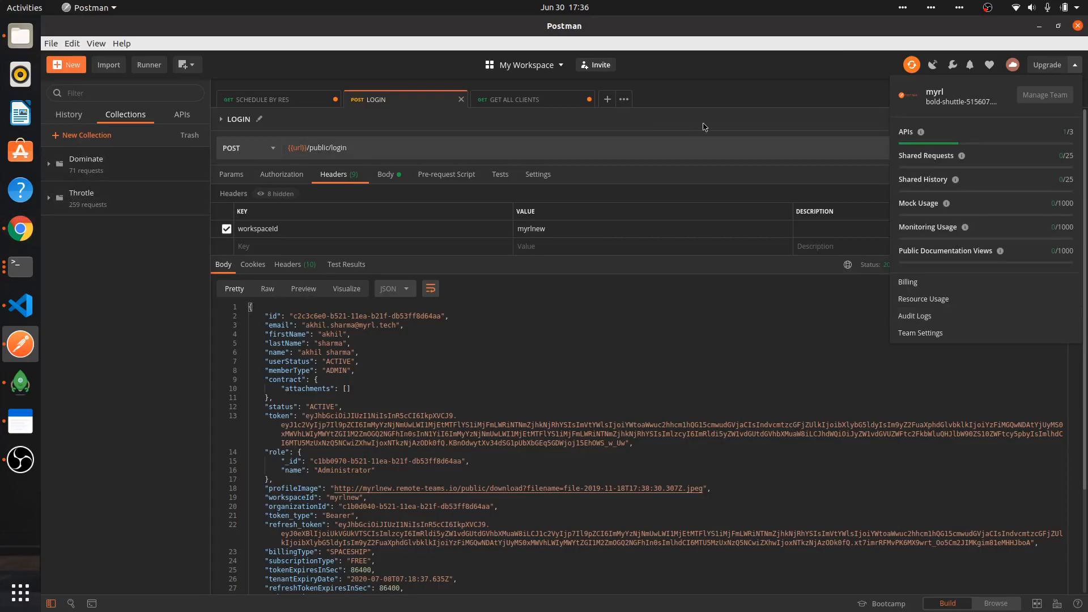
mouse_move(641, 93)
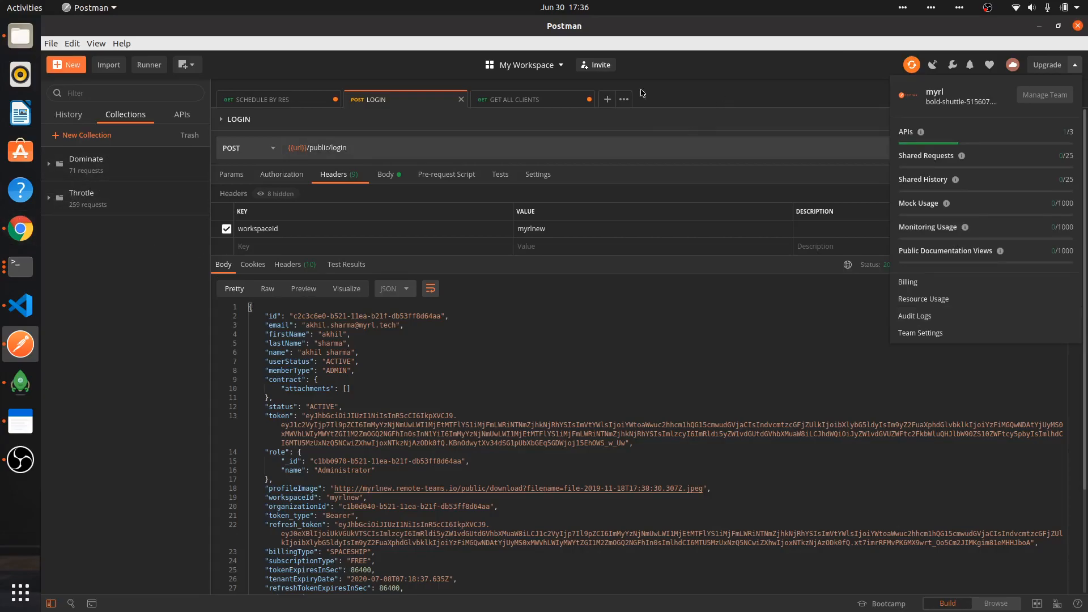
mouse_move(982, 168)
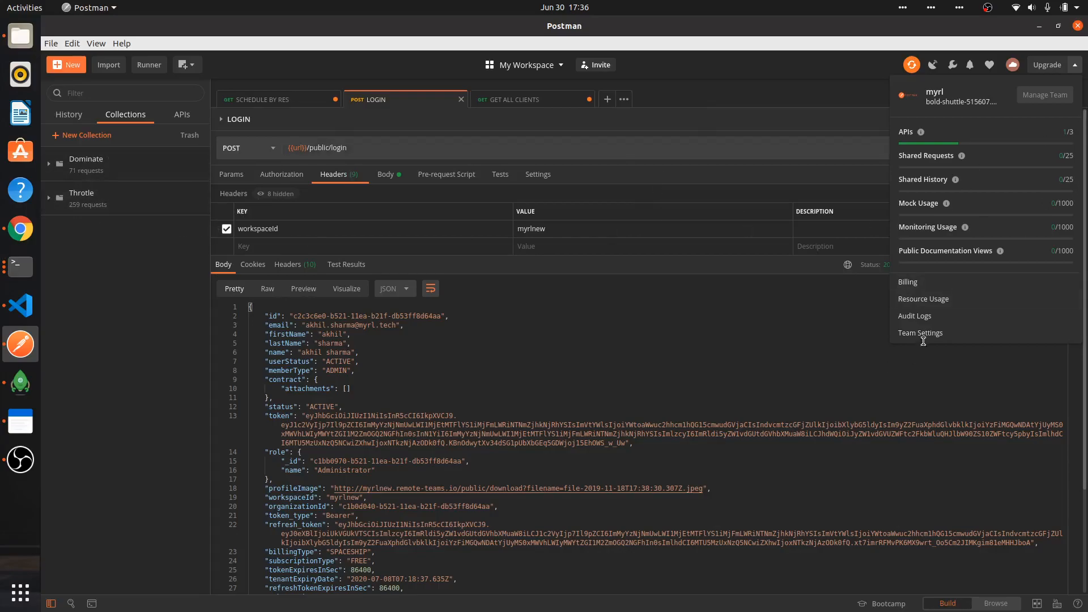
mouse_move(939, 337)
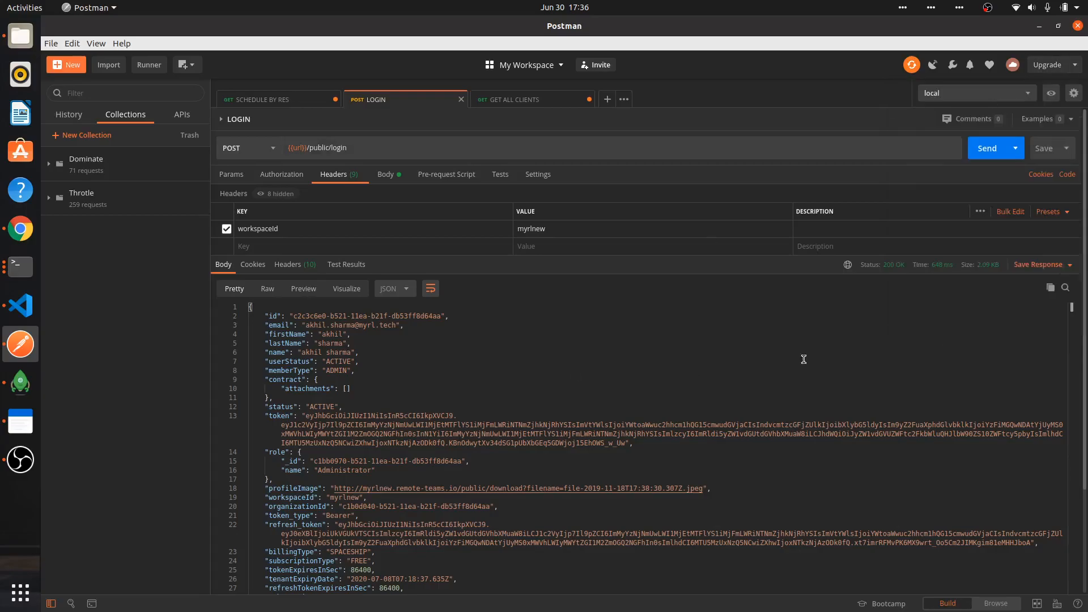
mouse_move(571, 418)
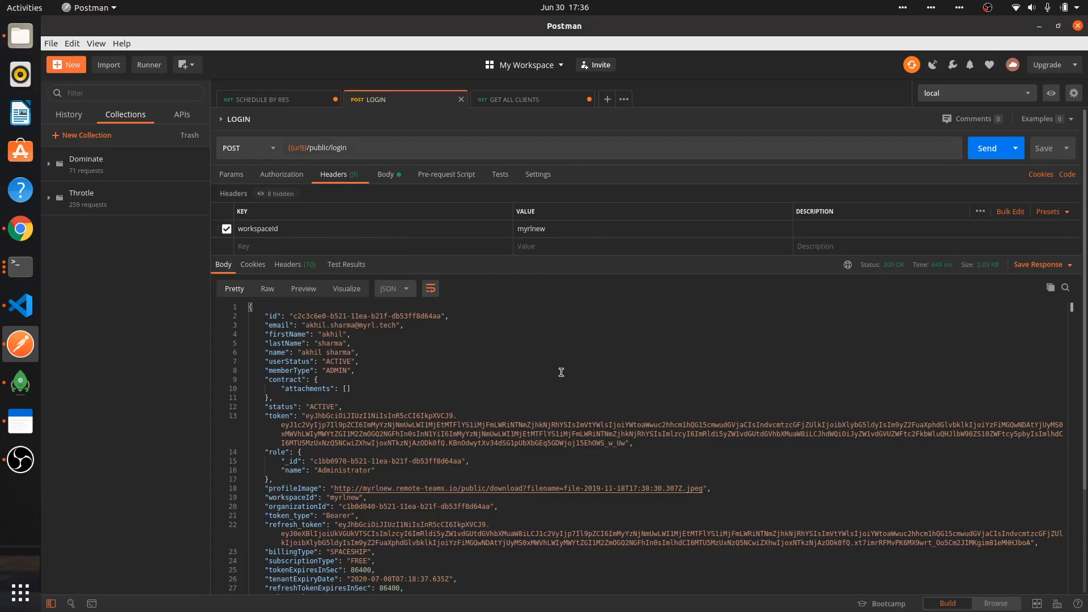
mouse_move(275, 158)
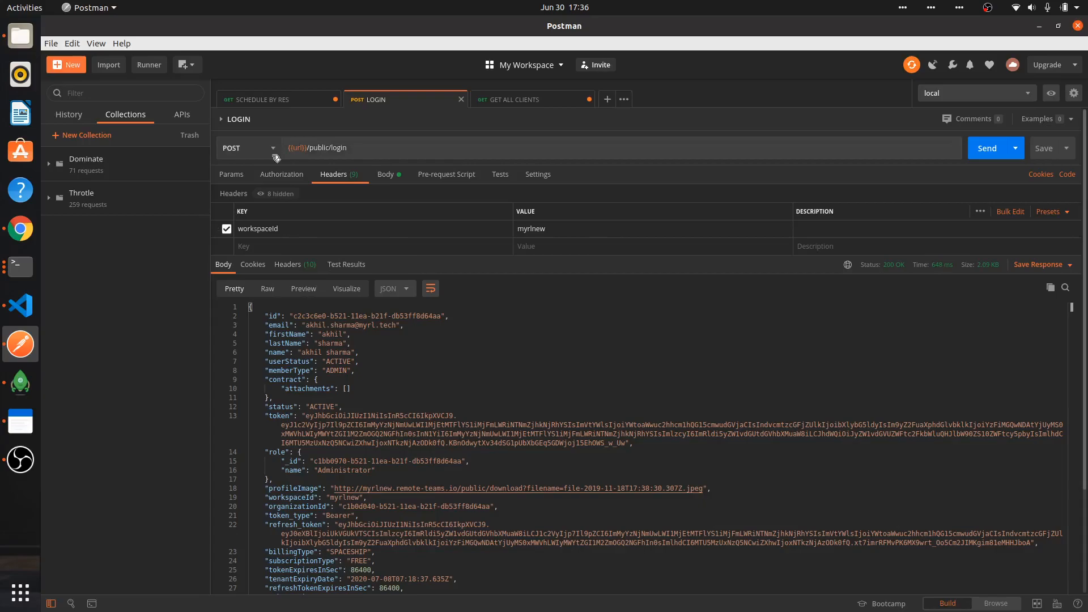
left_click(248, 148)
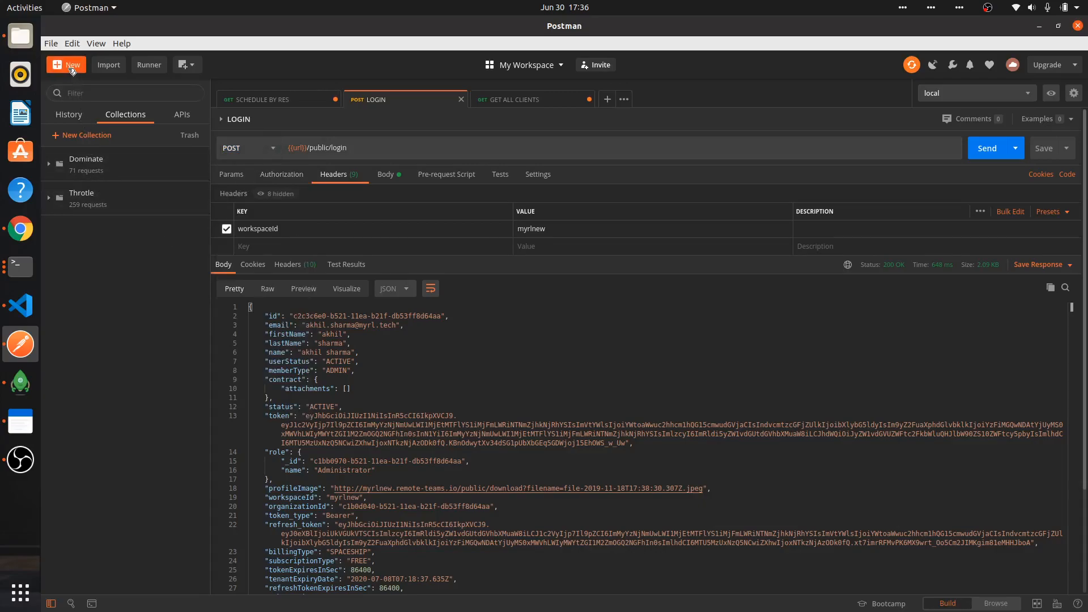
Create a new empty collection named 'rough' via New > Collection
left_click(66, 65)
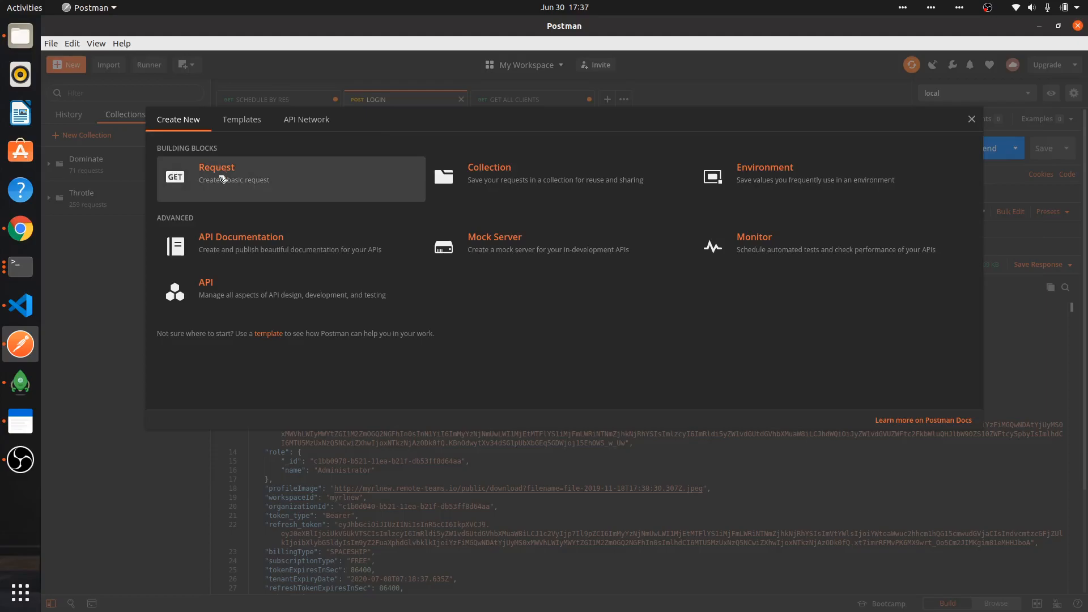
mouse_move(284, 179)
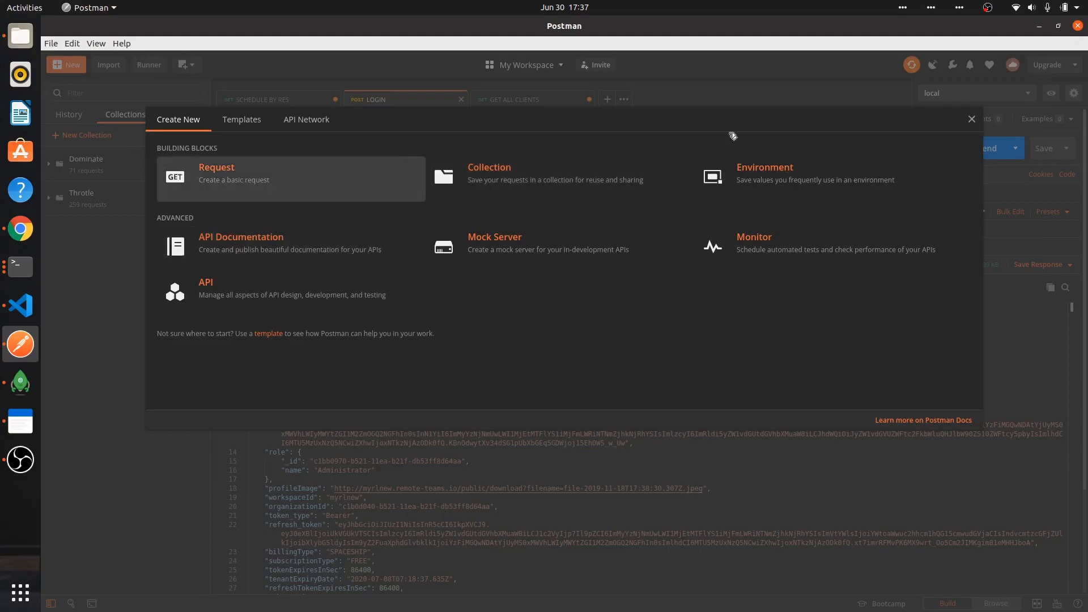
left_click(972, 119)
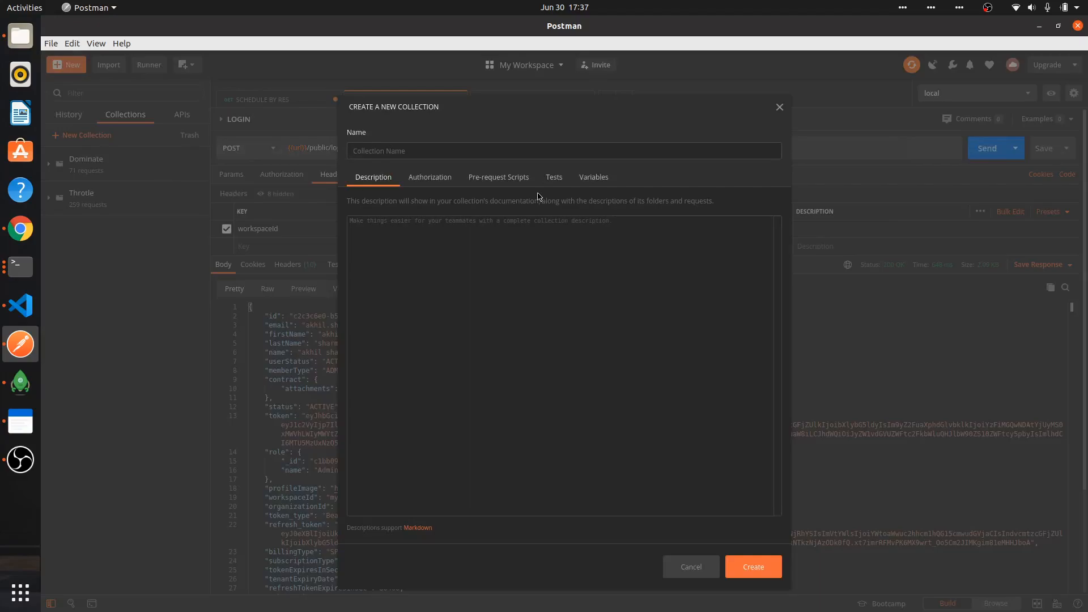
left_click(564, 151)
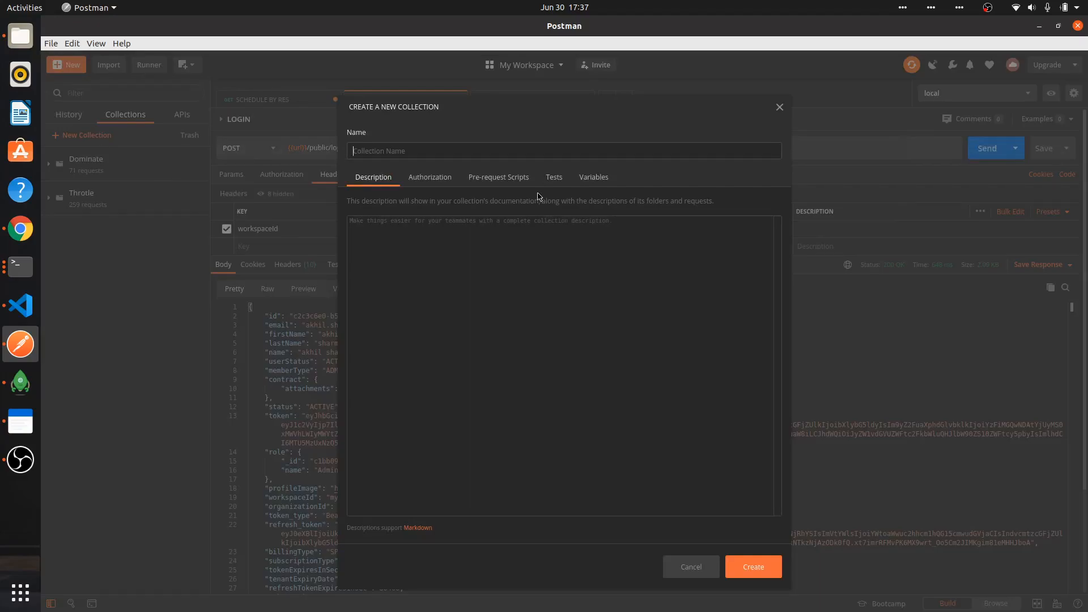
type("rough")
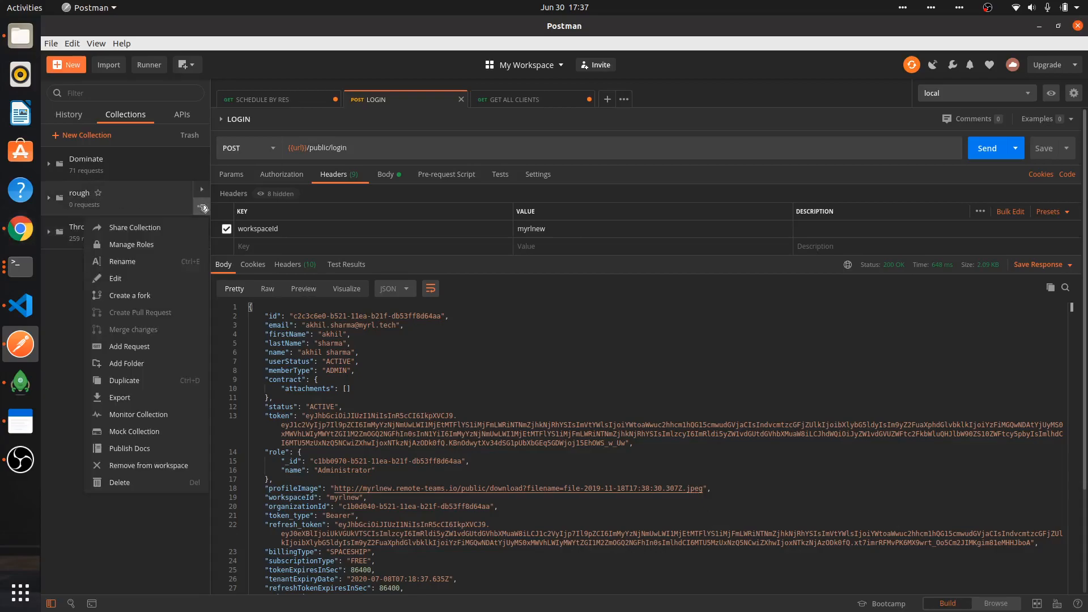
Add a folder named 'rough' inside the rough collection and expand the sidebar to the Throttle requests
left_click(125, 363)
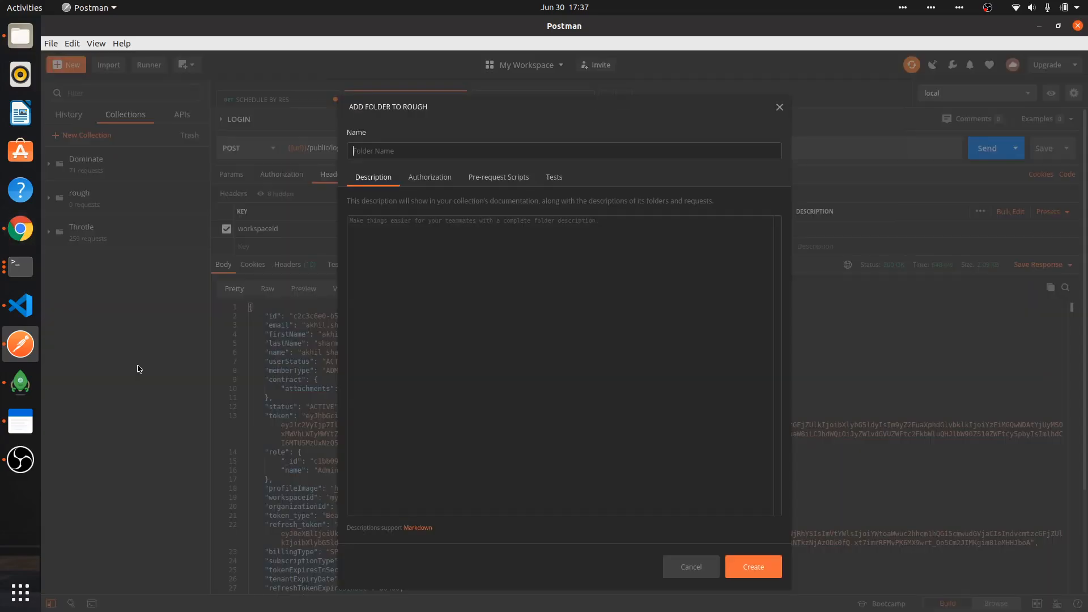
type("rough")
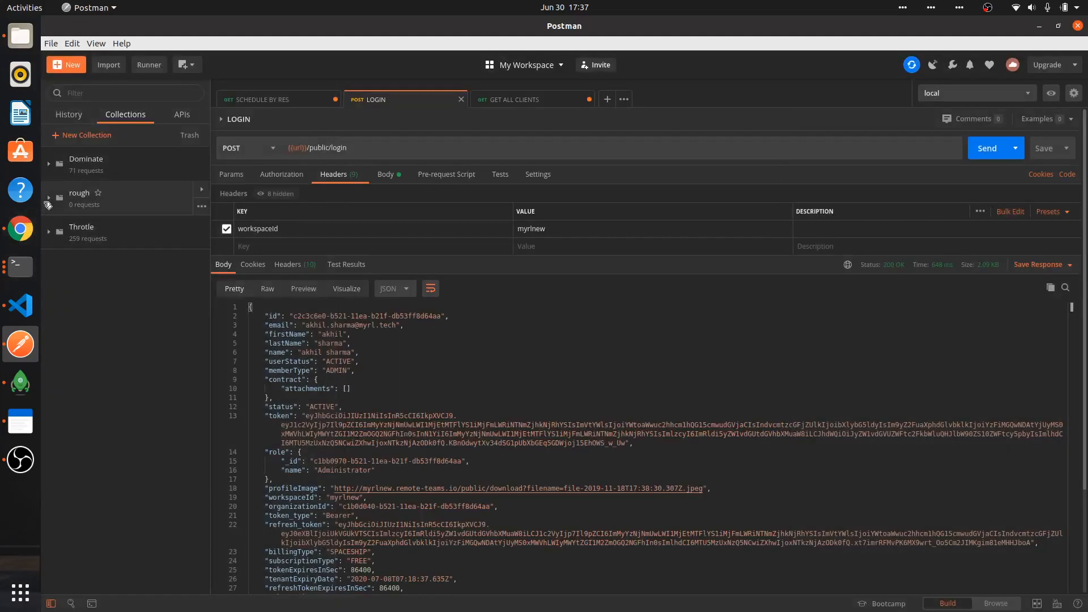
left_click(48, 200)
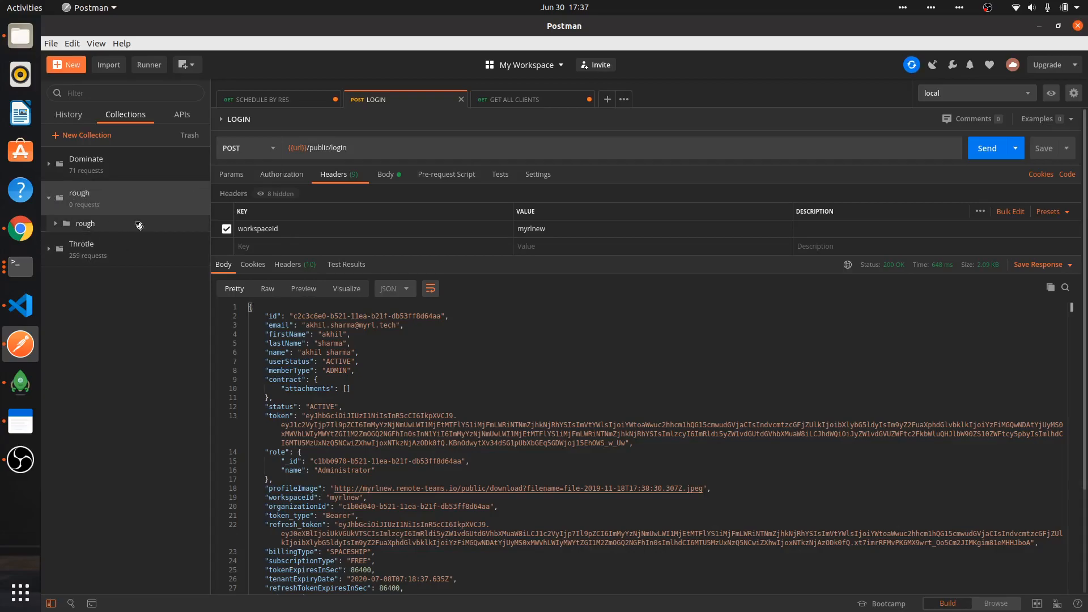
mouse_move(82, 244)
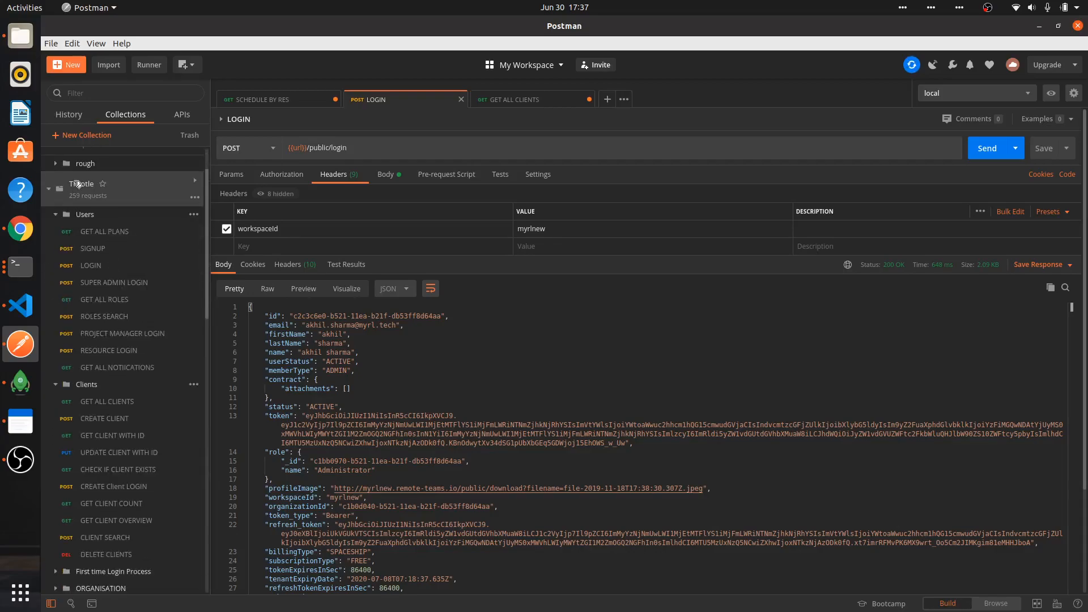
scroll("down", 3)
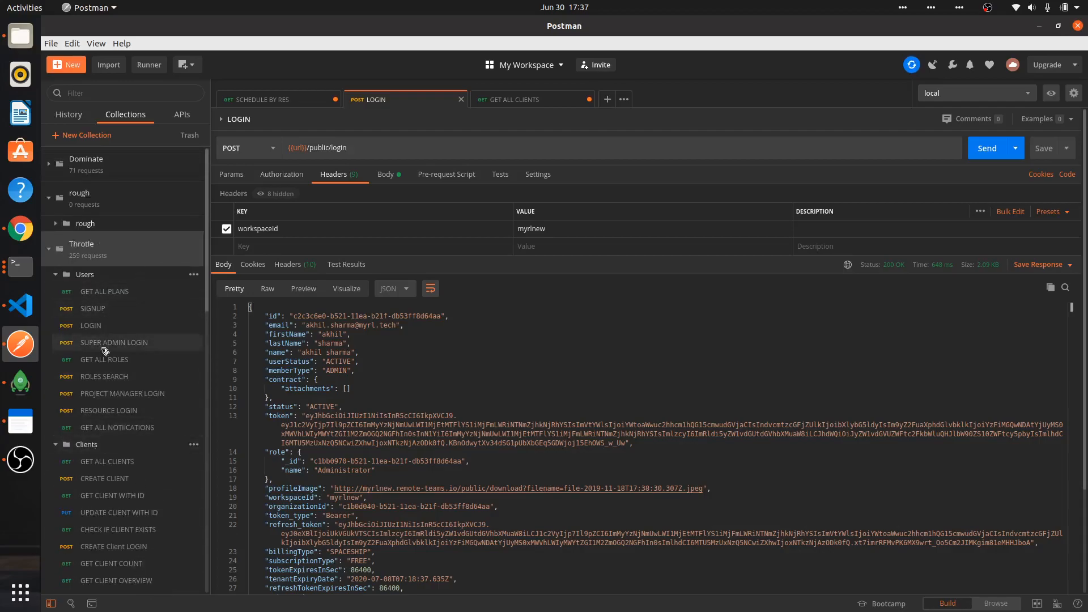
mouse_move(85, 261)
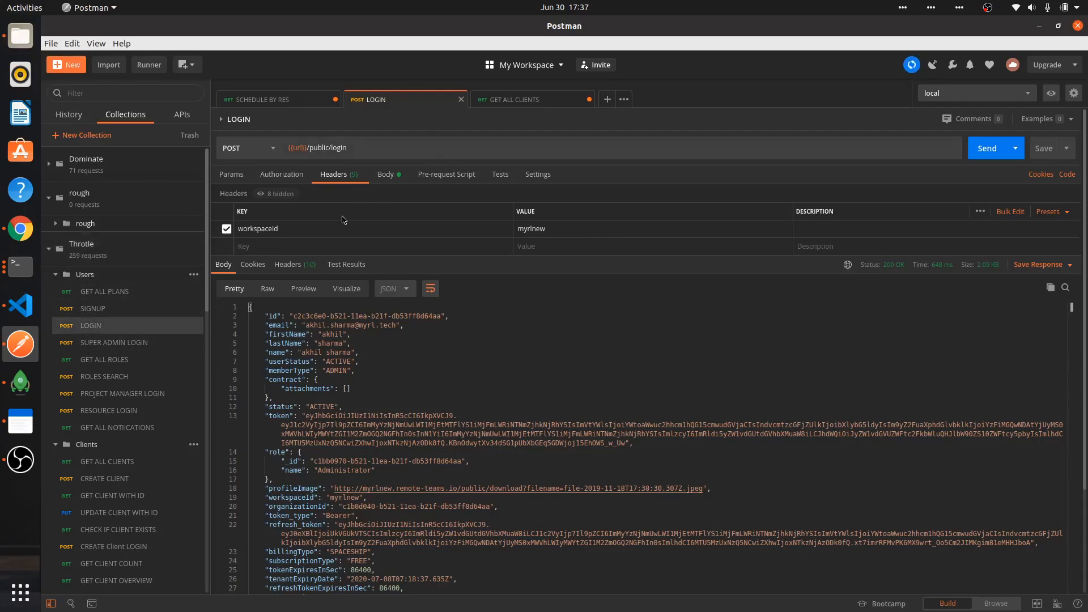
left_click(357, 150)
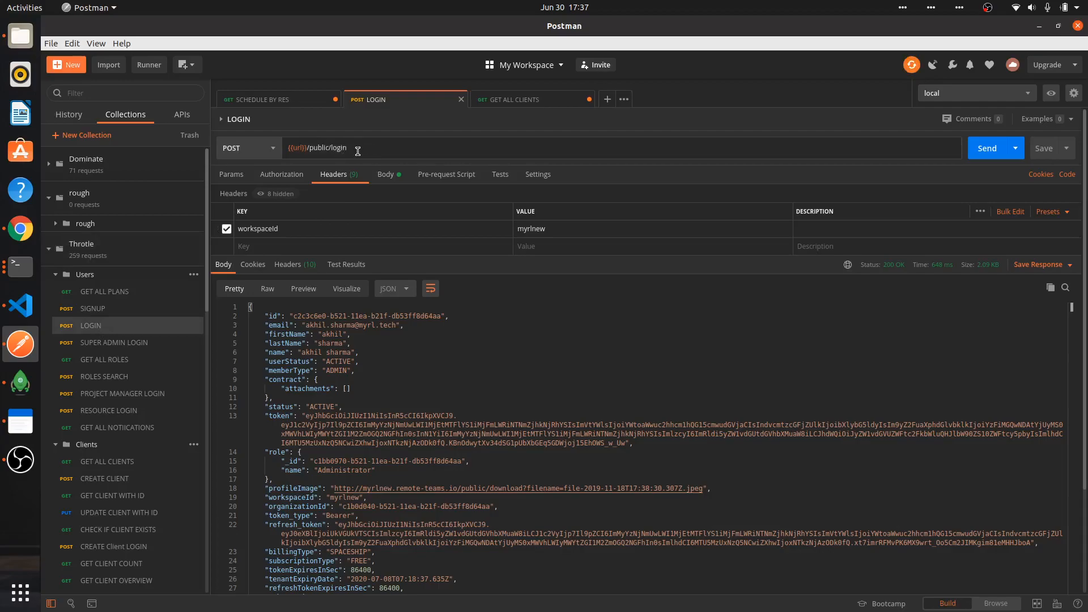
double_click(329, 147)
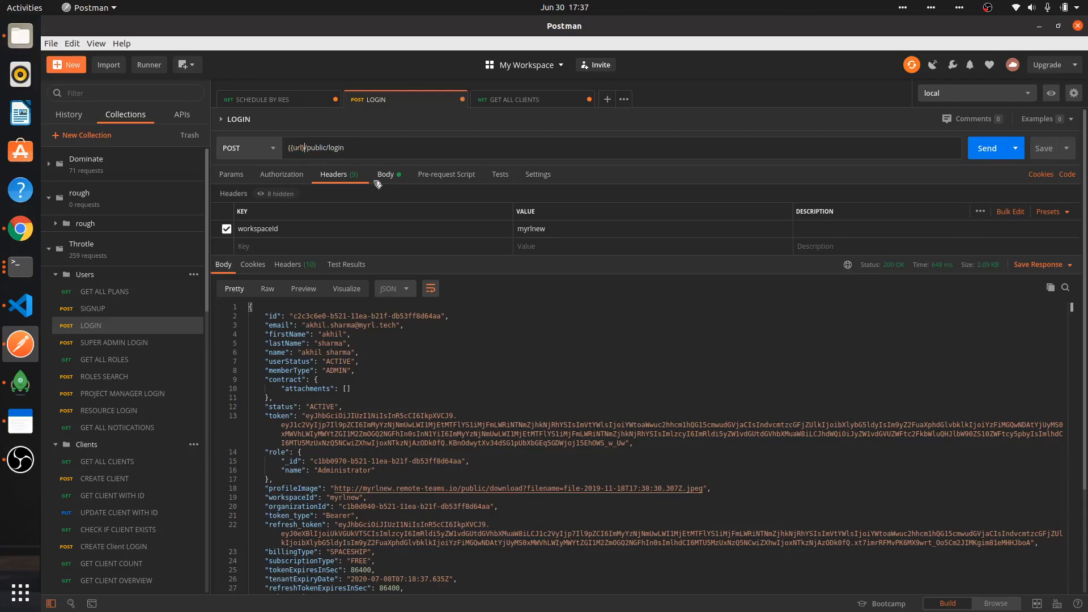
type("localhjo")
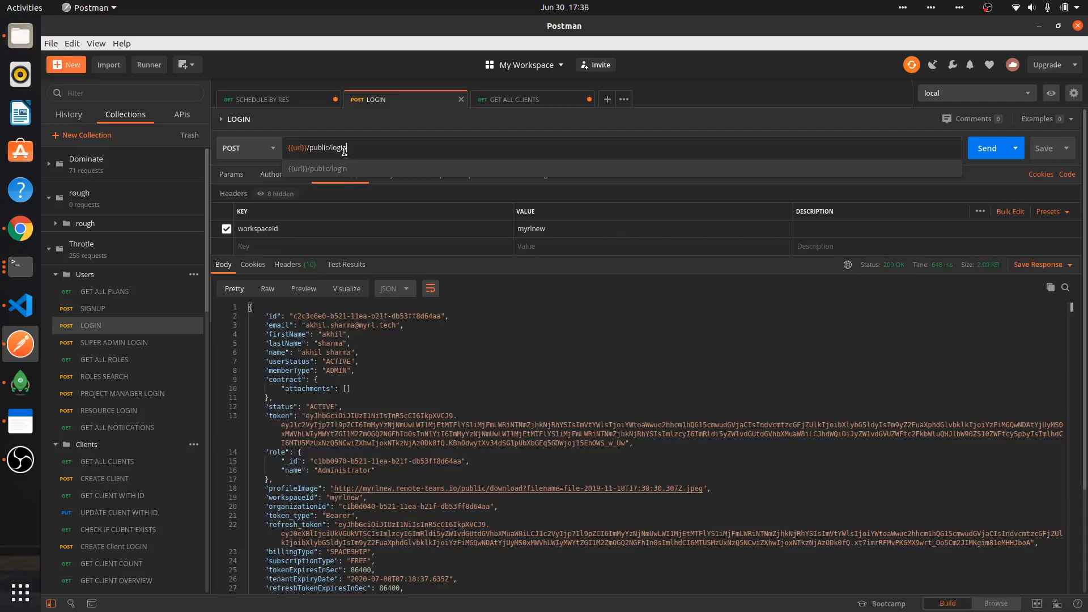
double_click(304, 148)
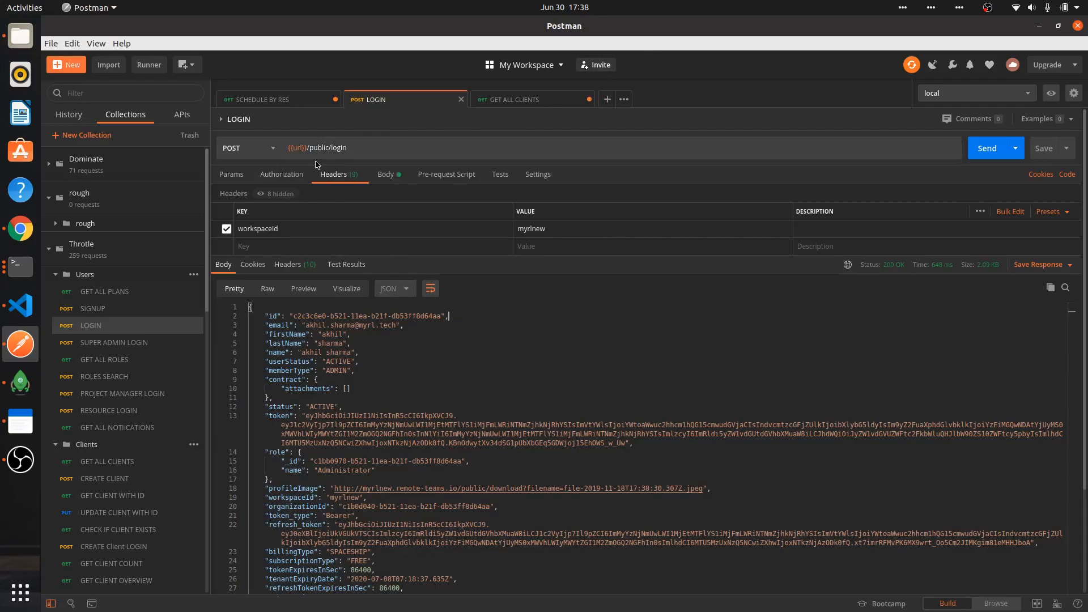
mouse_move(297, 148)
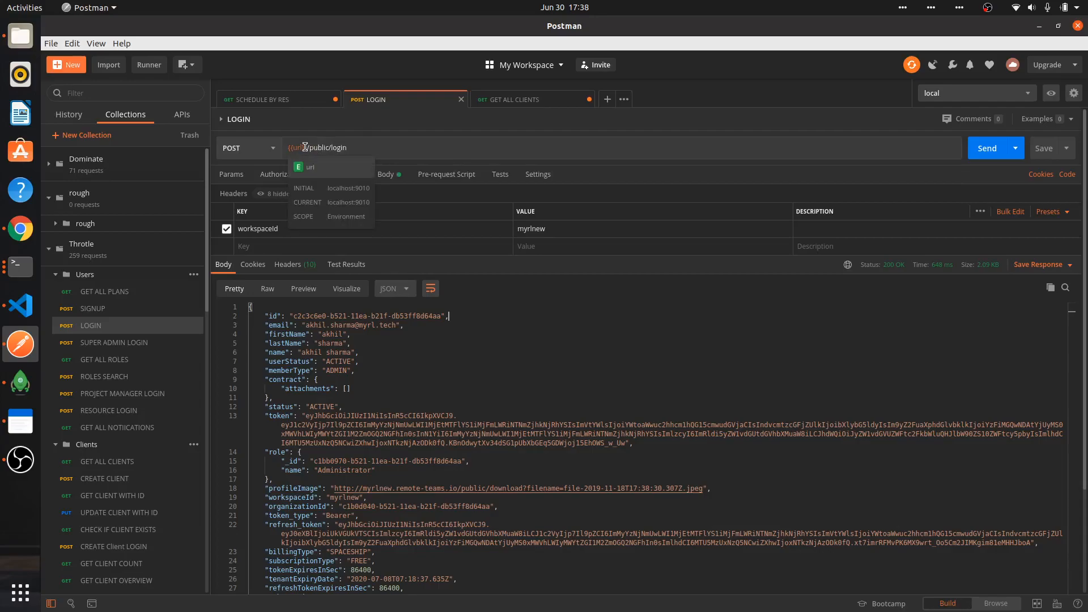
left_click(333, 175)
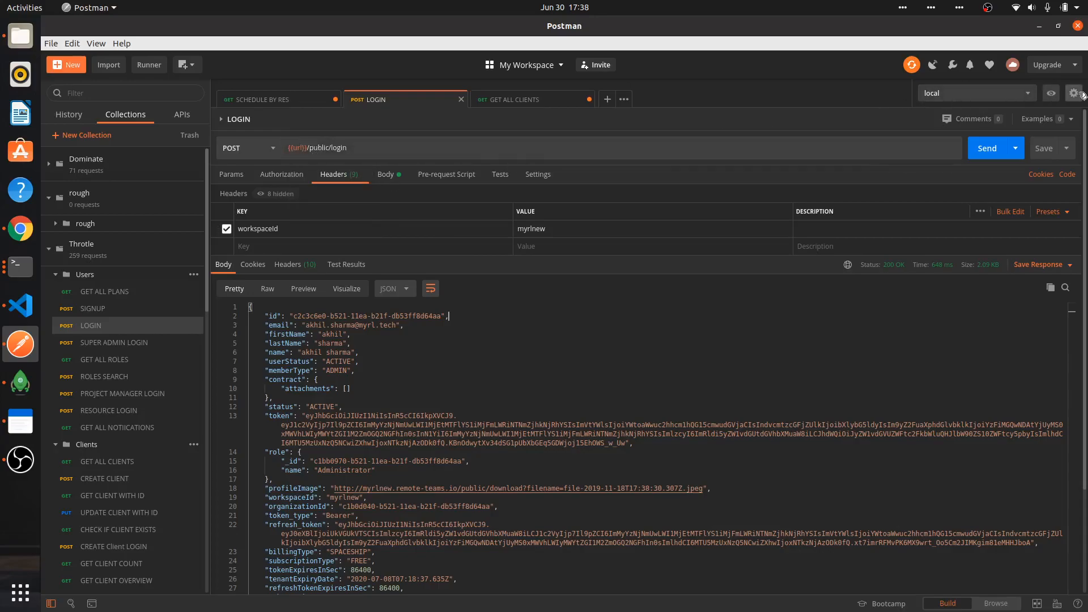
left_click(1077, 93)
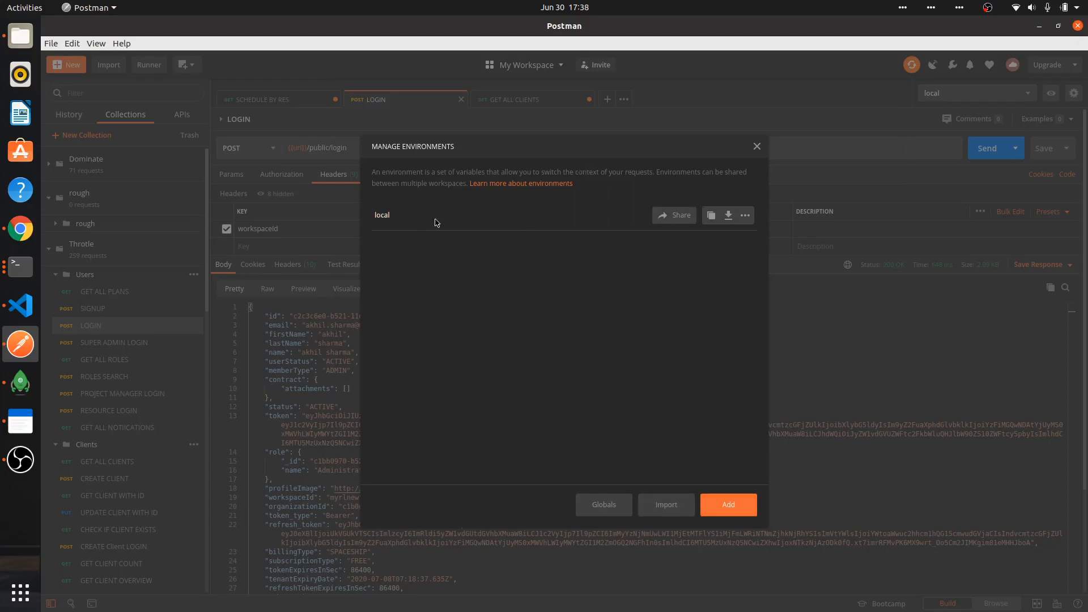
left_click(382, 215)
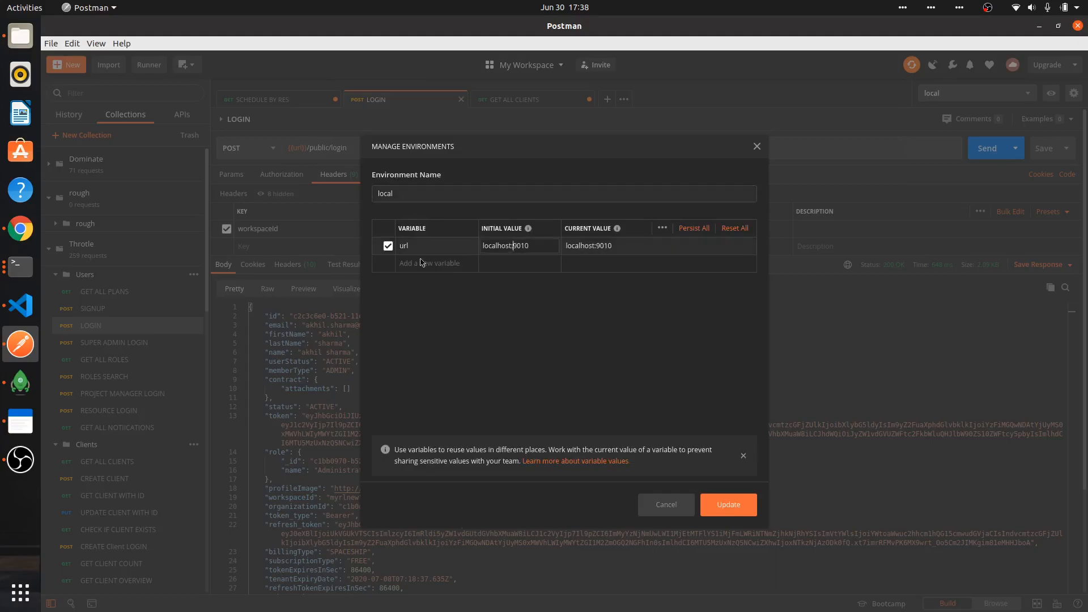
left_click(517, 246)
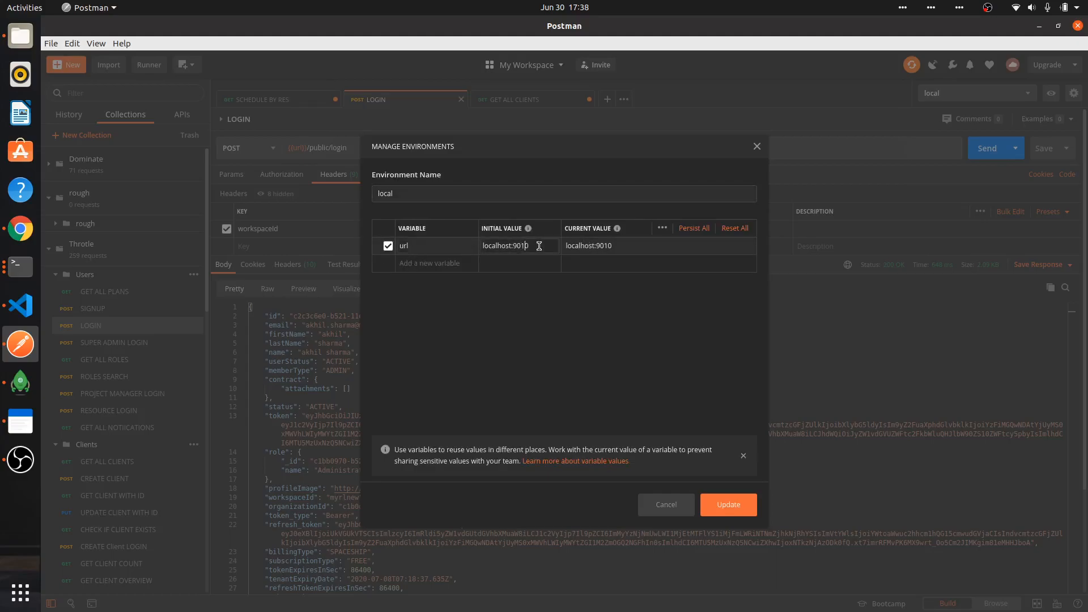
left_click(664, 504)
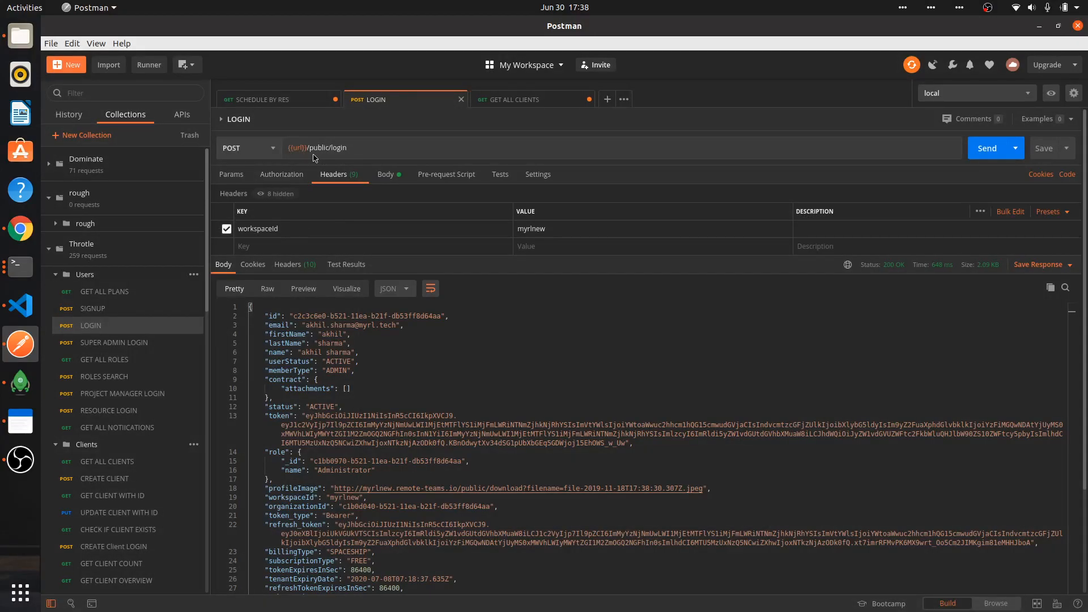
mouse_move(953, 113)
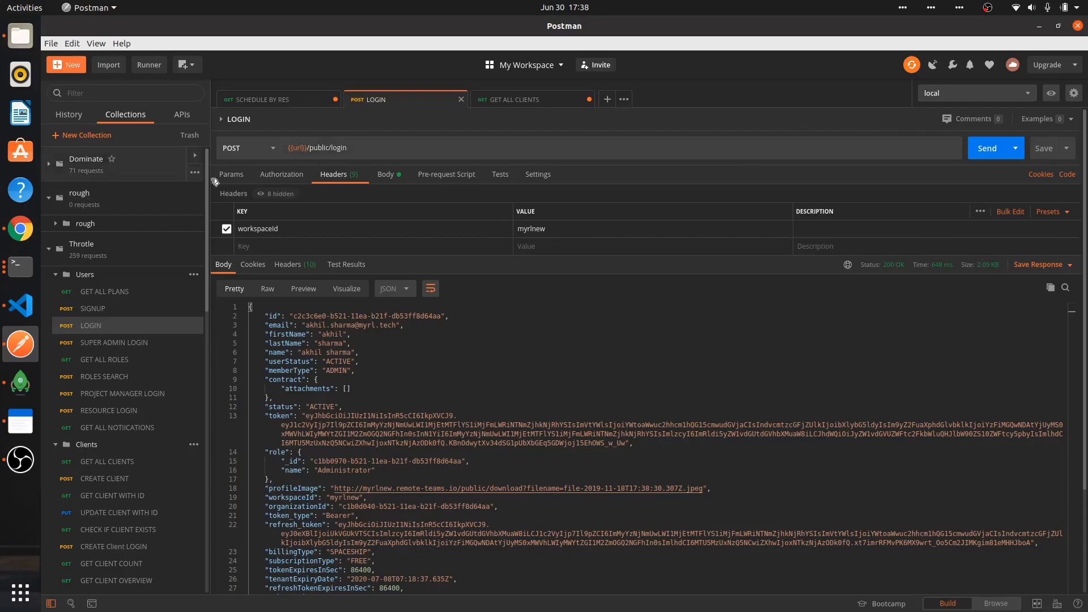
left_click(231, 174)
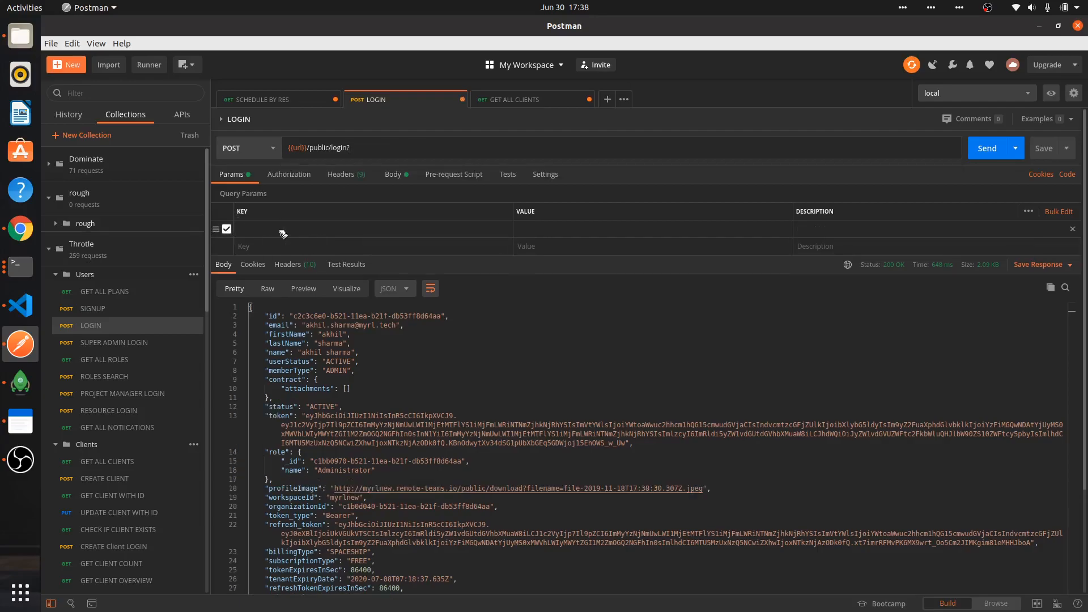
left_click(313, 230)
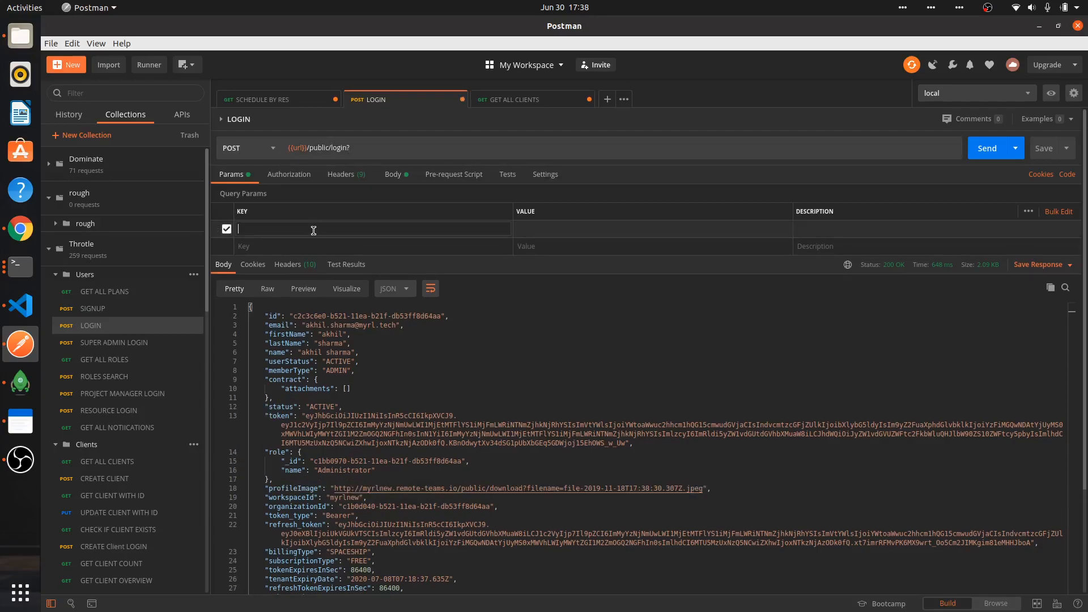
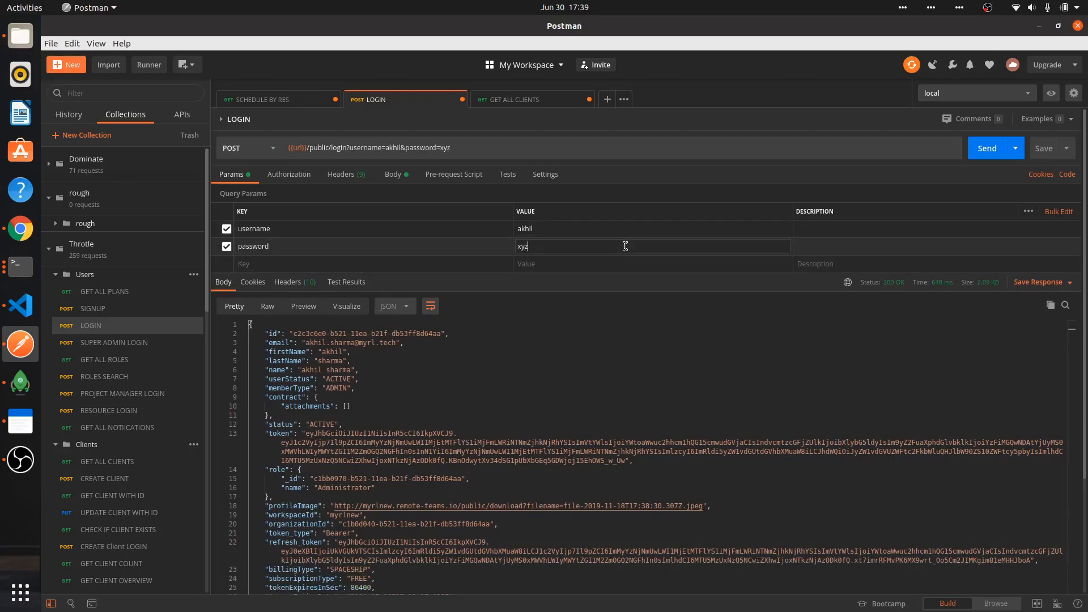
Toggle the password parameter on and off, then remove the password and username parameters
left_click(227, 245)
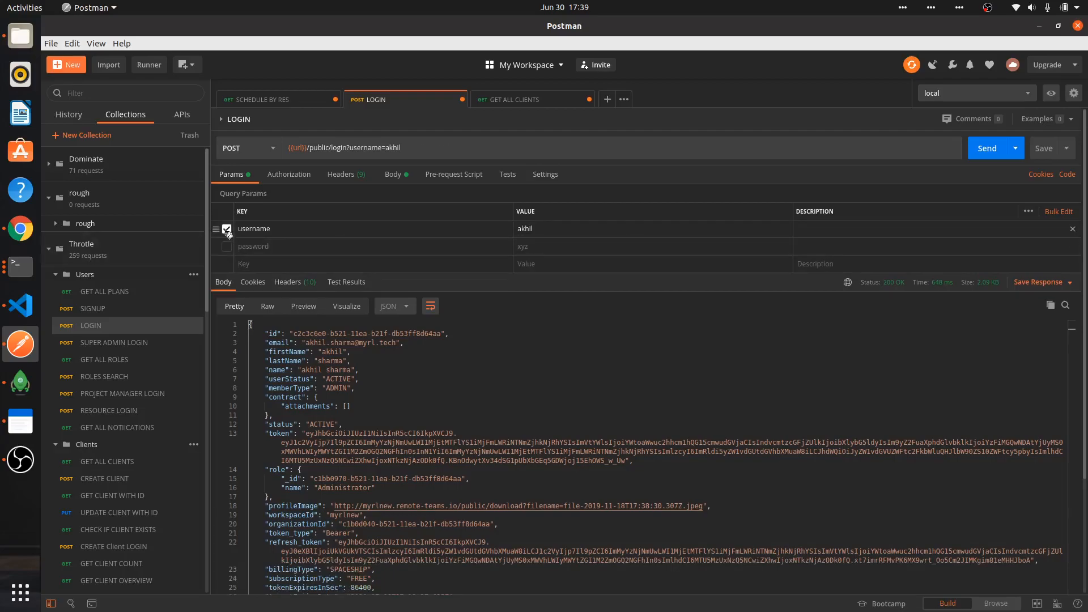
left_click(227, 246)
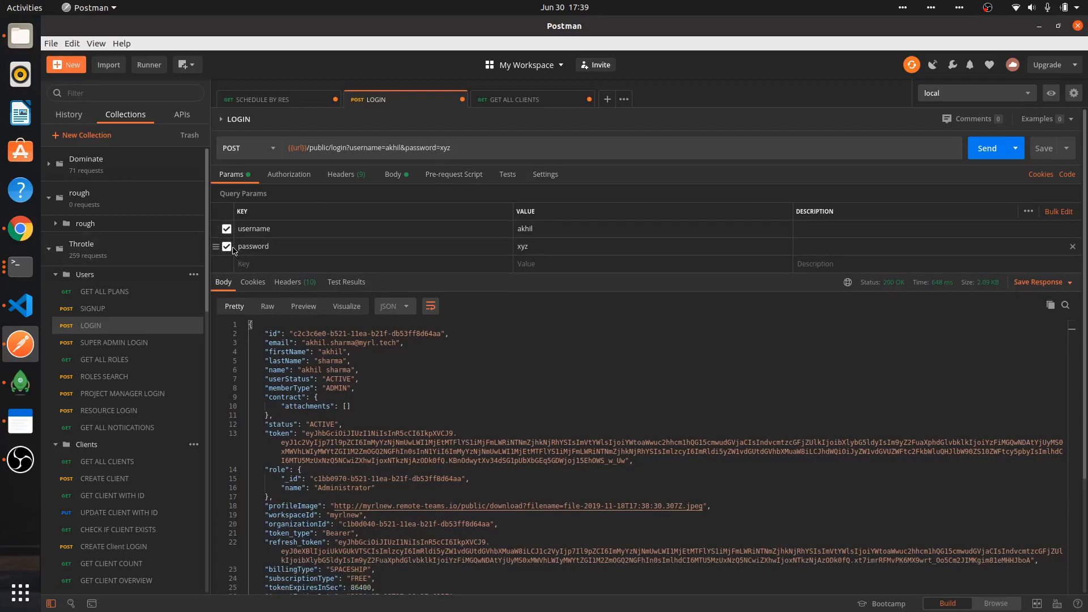
left_click(227, 246)
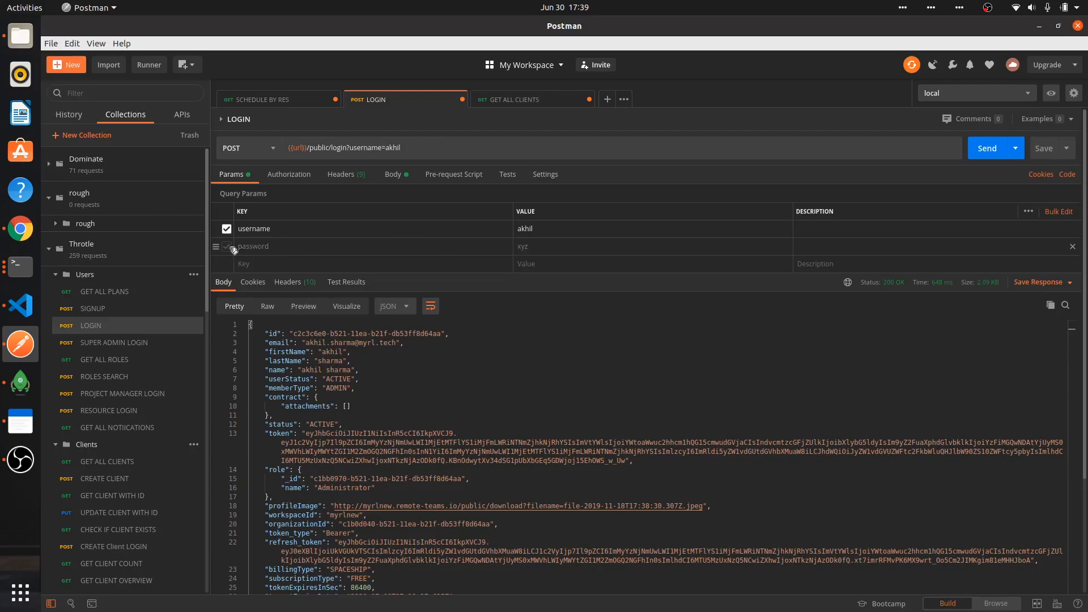
left_click(227, 246)
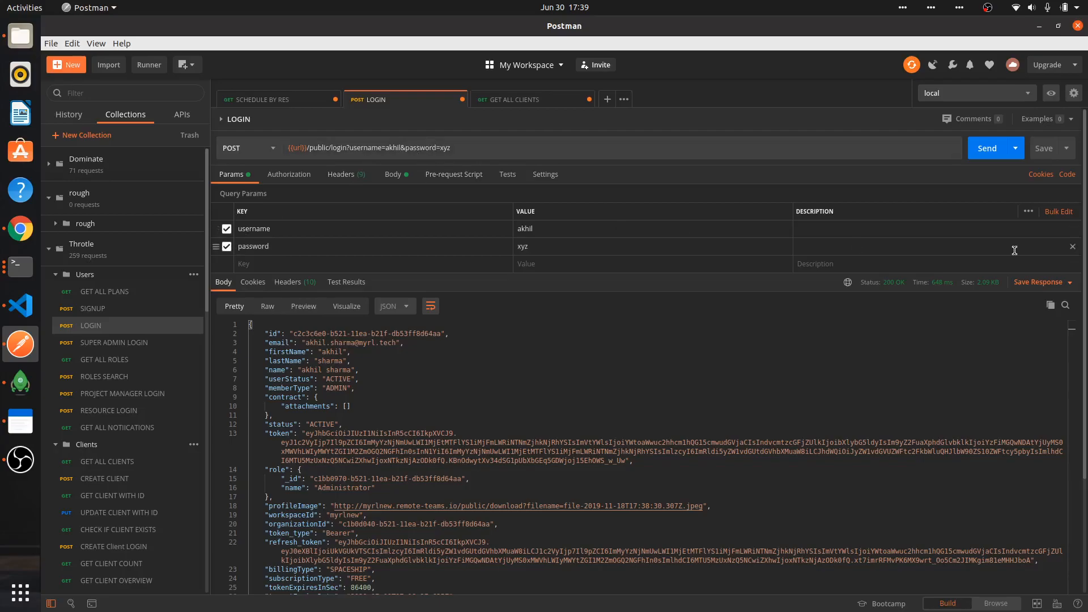
left_click(1071, 246)
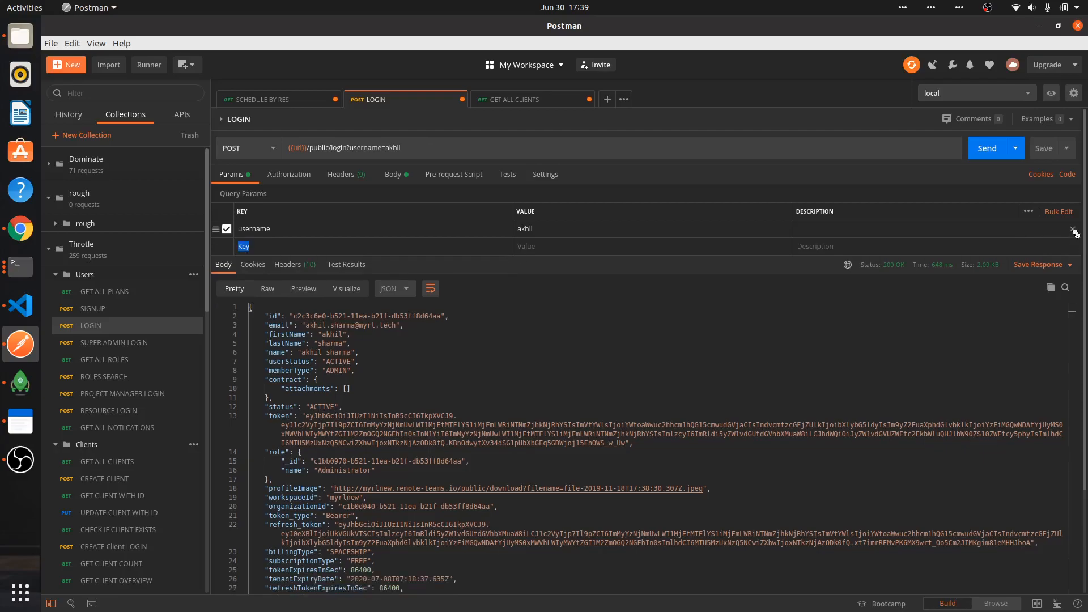
left_click(333, 175)
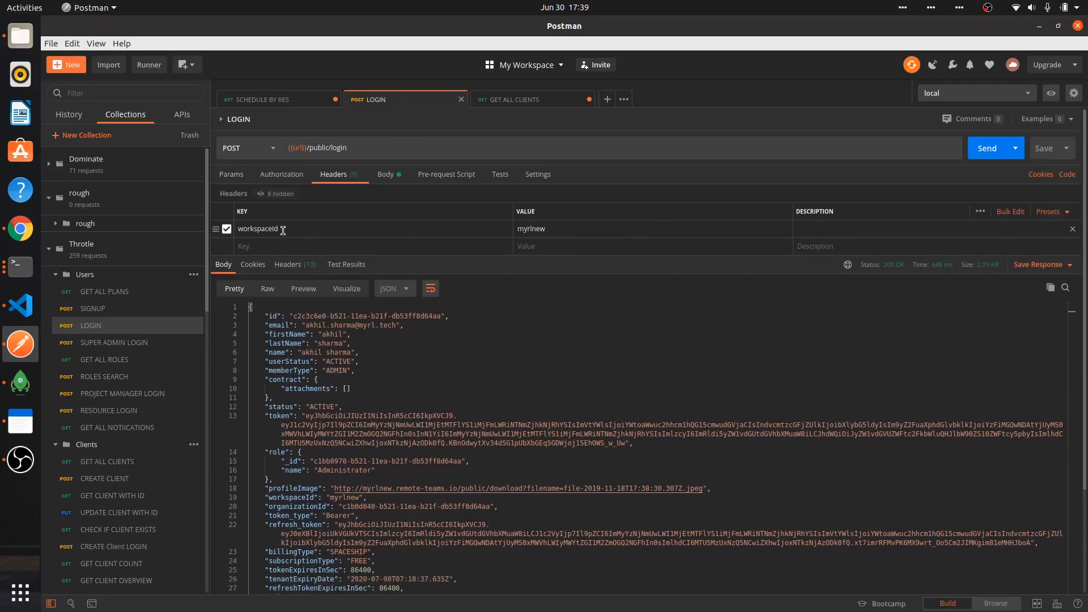
Review the workspaceId header, then show the LOGIN request's raw JSON body with email and password
left_click(277, 228)
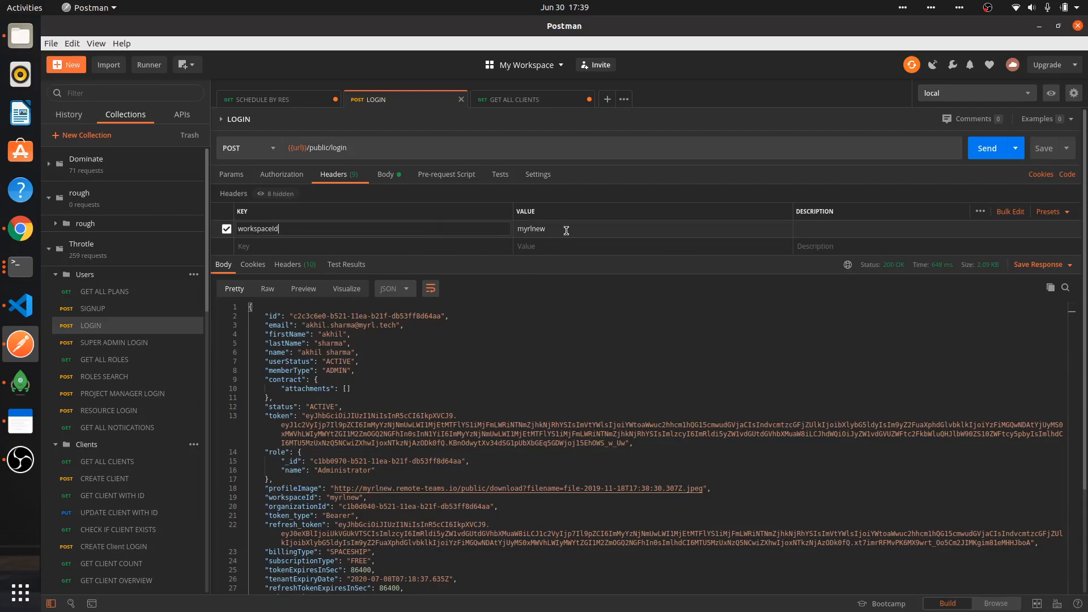
left_click(385, 174)
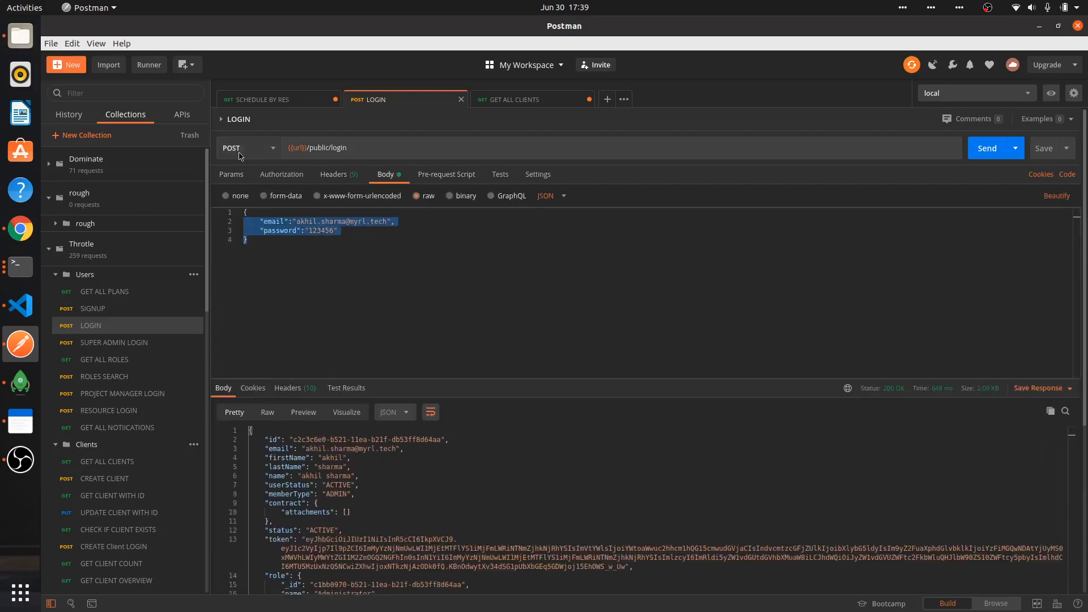
left_click(378, 221)
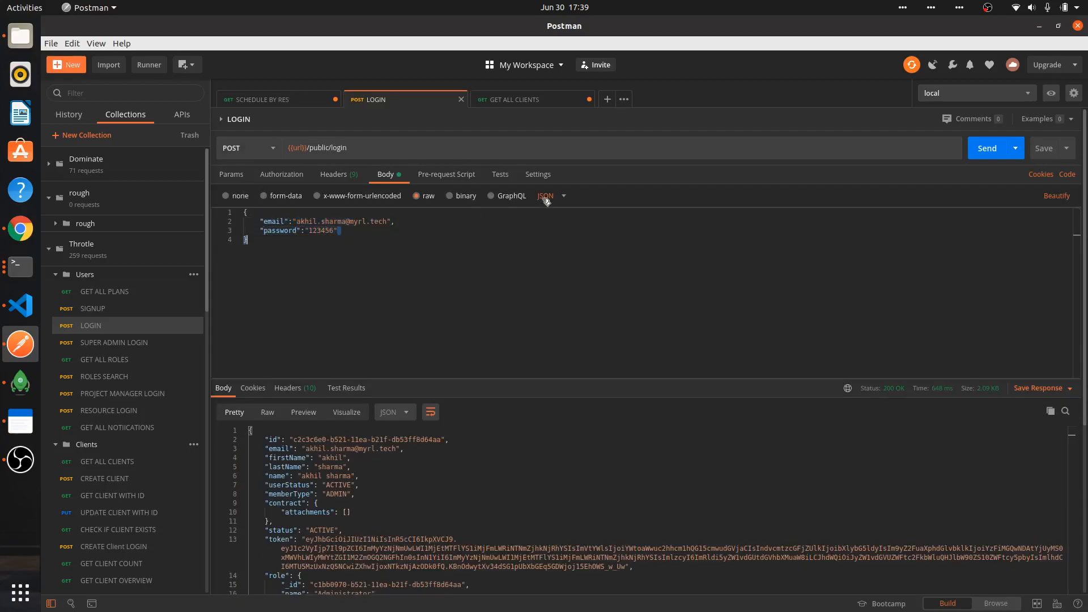
left_click(547, 196)
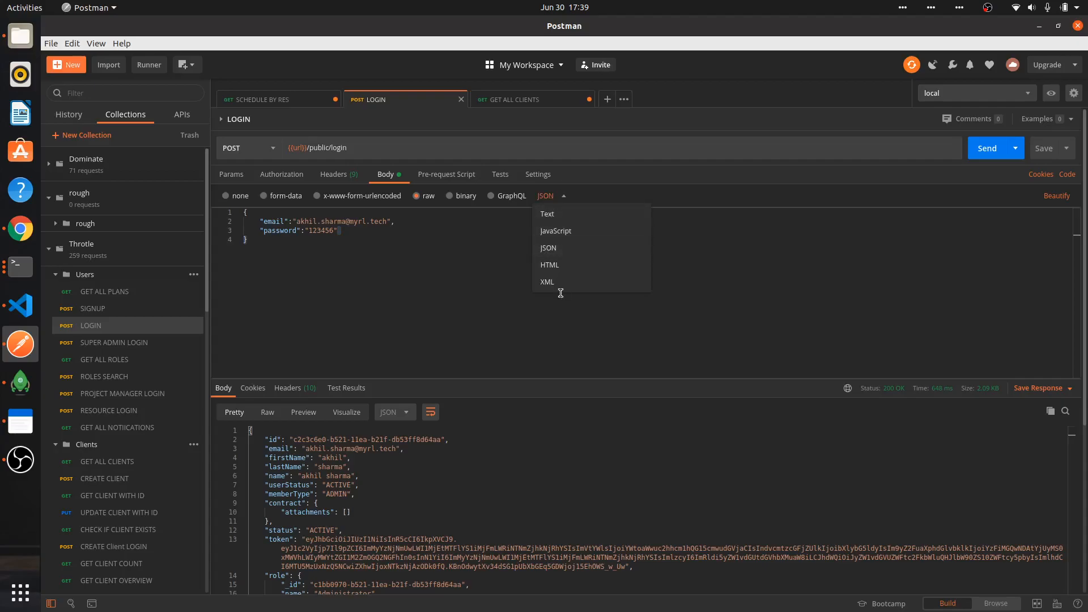
left_click(435, 225)
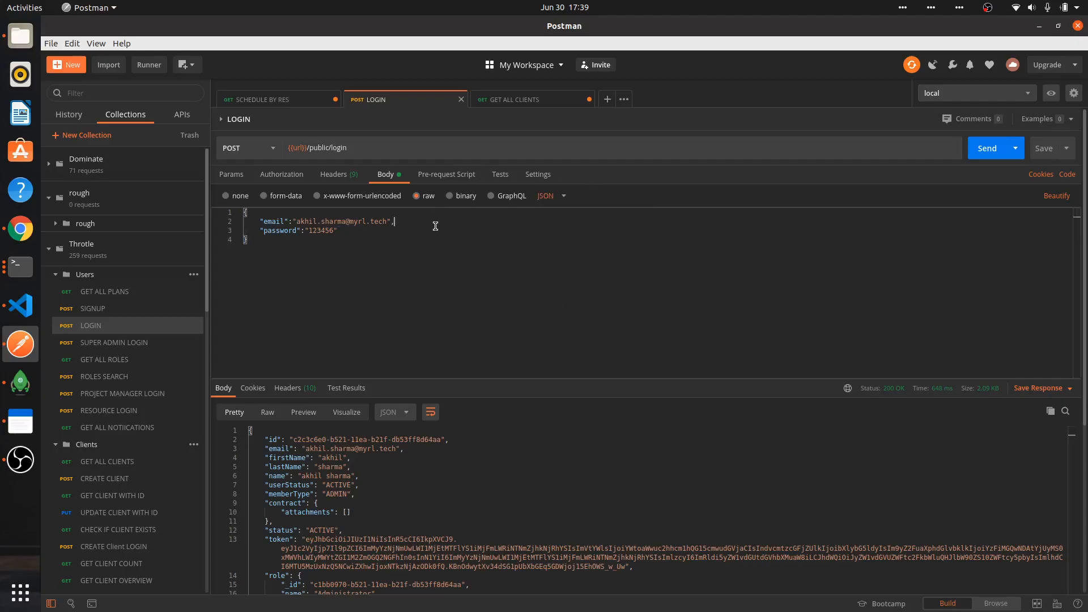
mouse_move(115, 342)
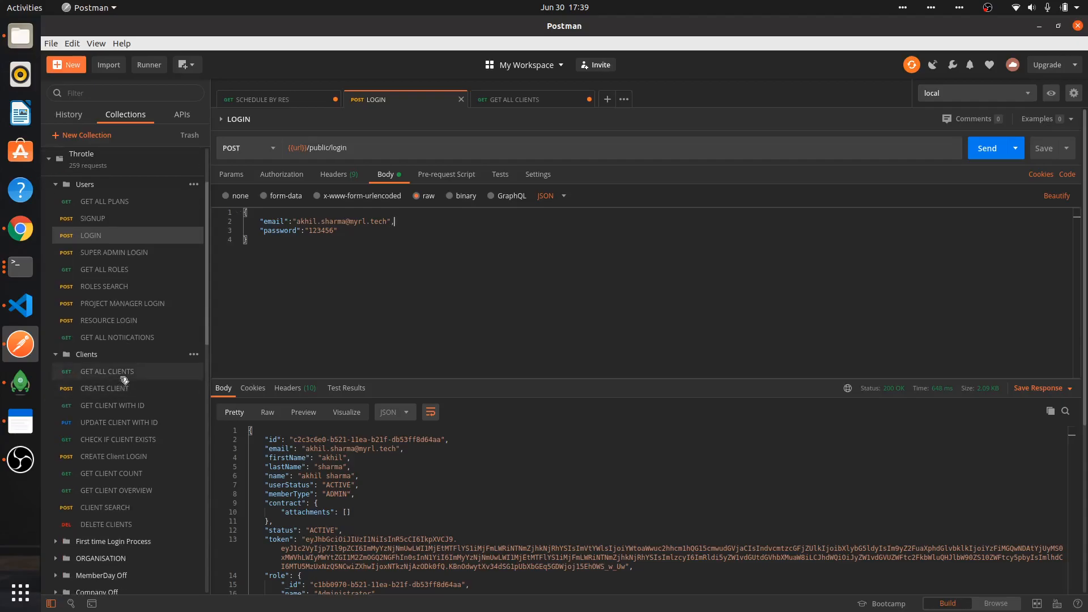
Open GET ALL CLIENTS and show its pageNo 1, pageSize 10 and sortBy name parameters
left_click(514, 100)
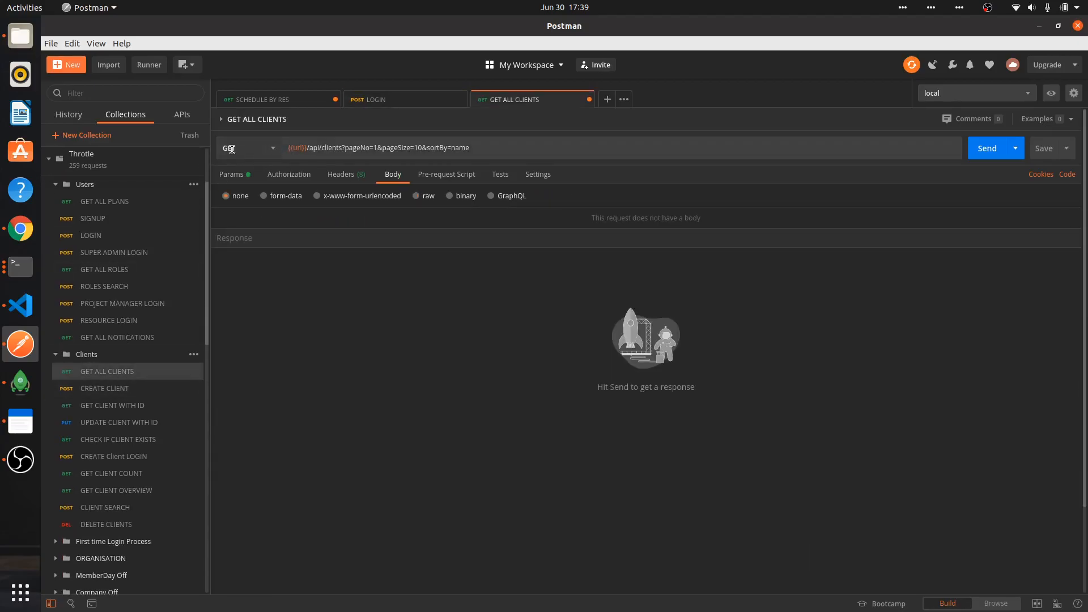
left_click(248, 147)
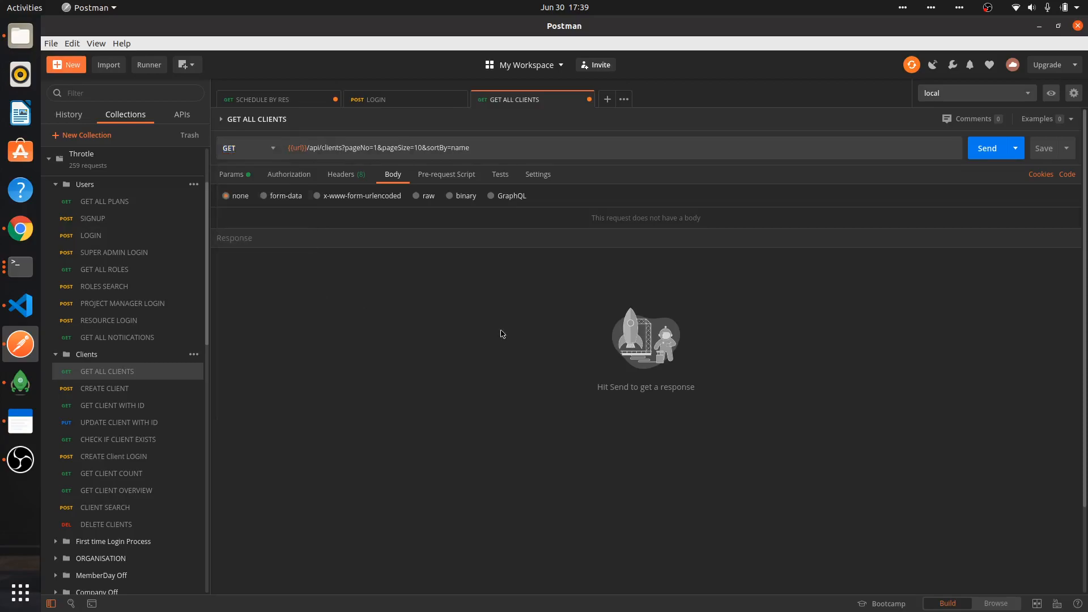
left_click(231, 174)
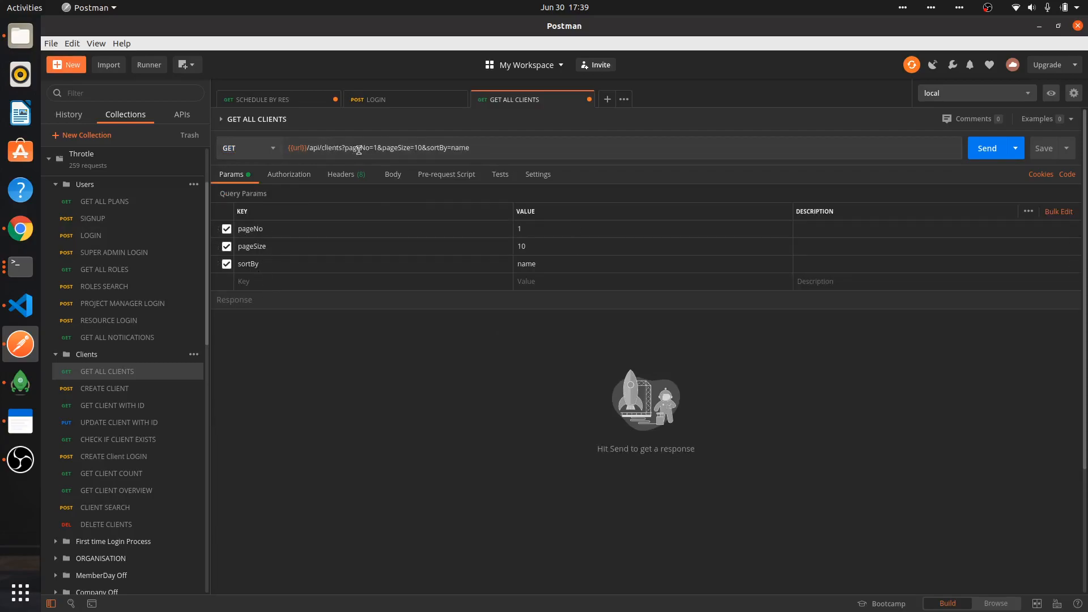
Show the GET ALL CLIENTS headers: workspaceId myrlnew and a Bearer Authorization header
left_click(342, 175)
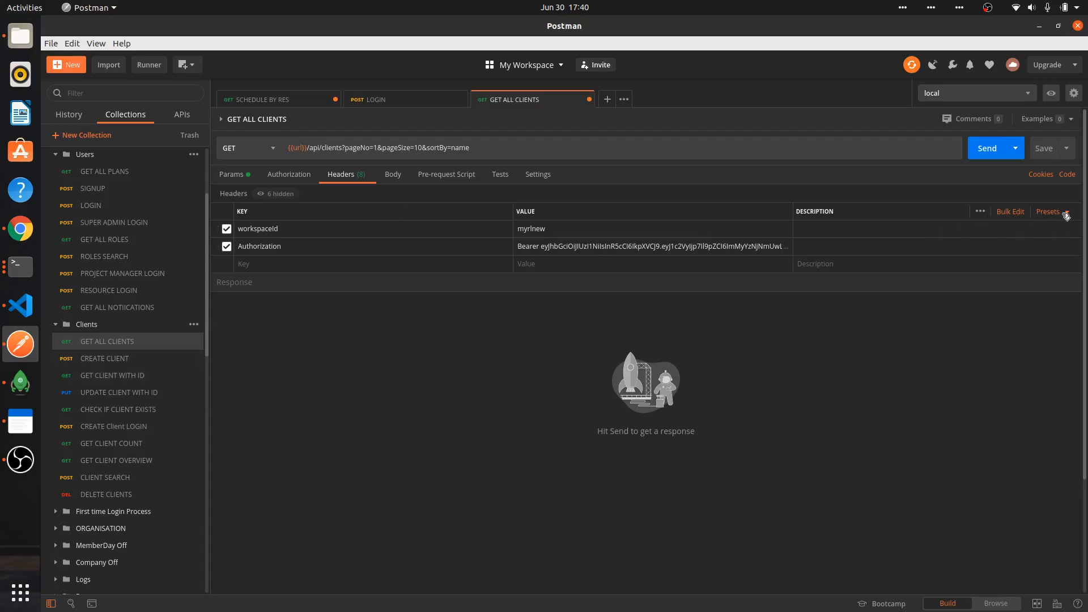
mouse_move(1039, 223)
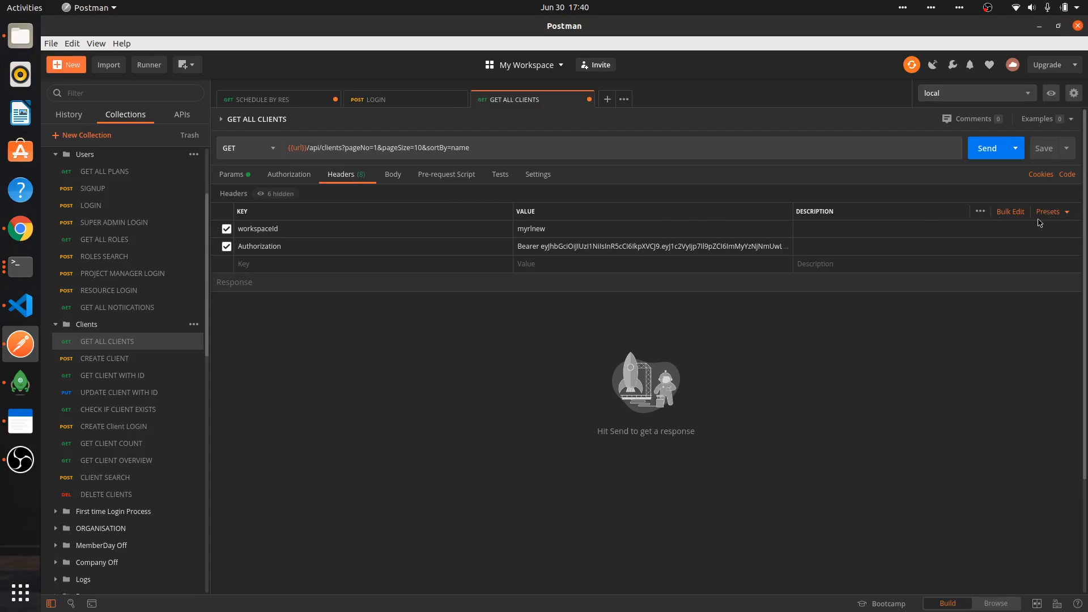
Review the auth_new preset in Manage Presets and close the dialog
left_click(1050, 211)
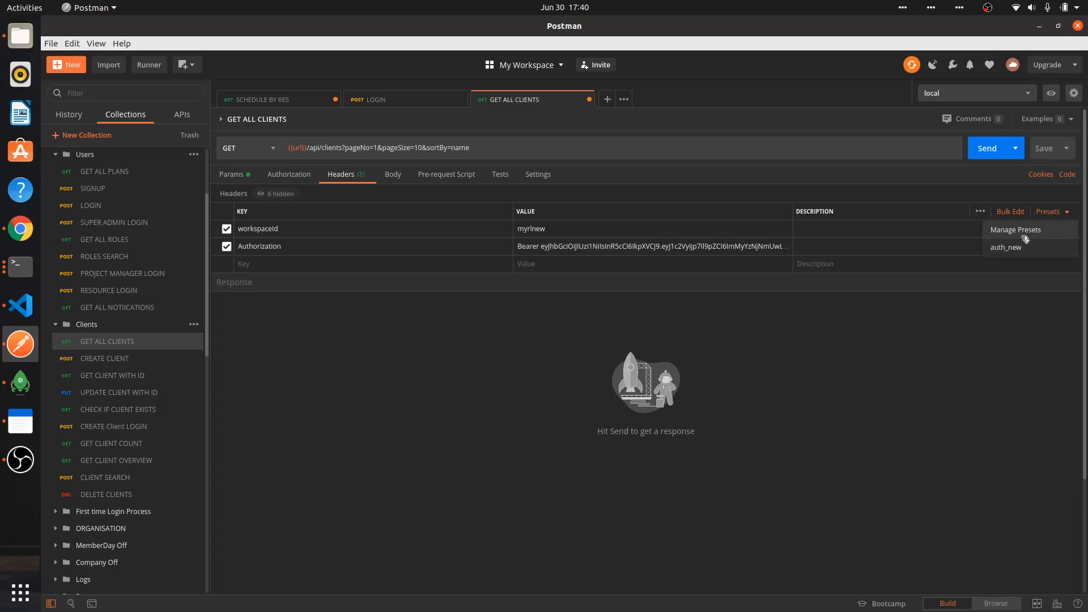
left_click(1013, 229)
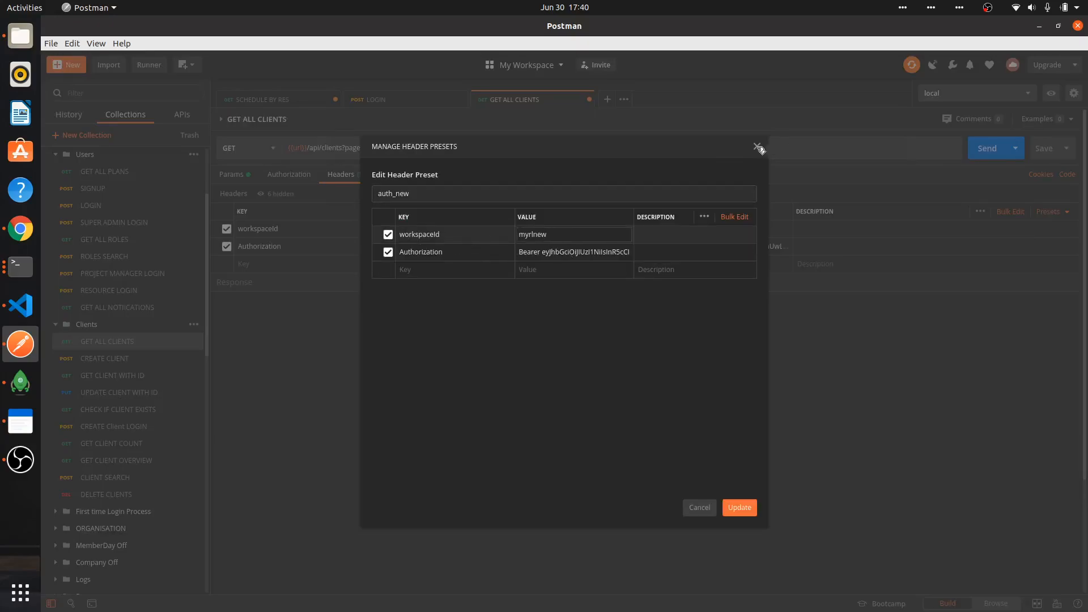
left_click(758, 149)
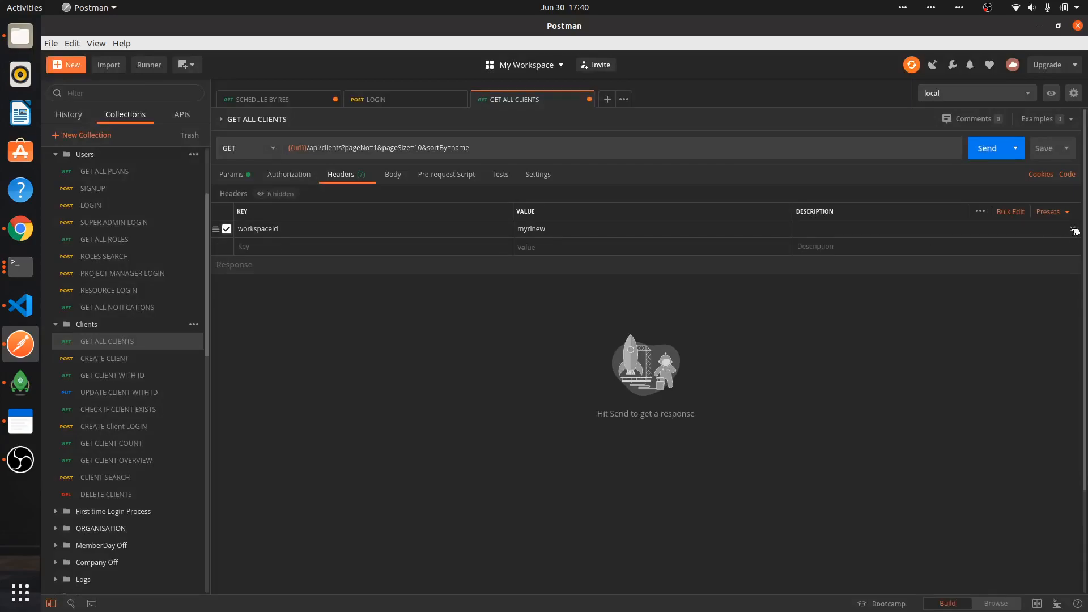
Add the auth_new header preset to GET ALL CLIENTS, restoring workspaceId and Bearer Authorization headers
left_click(1075, 228)
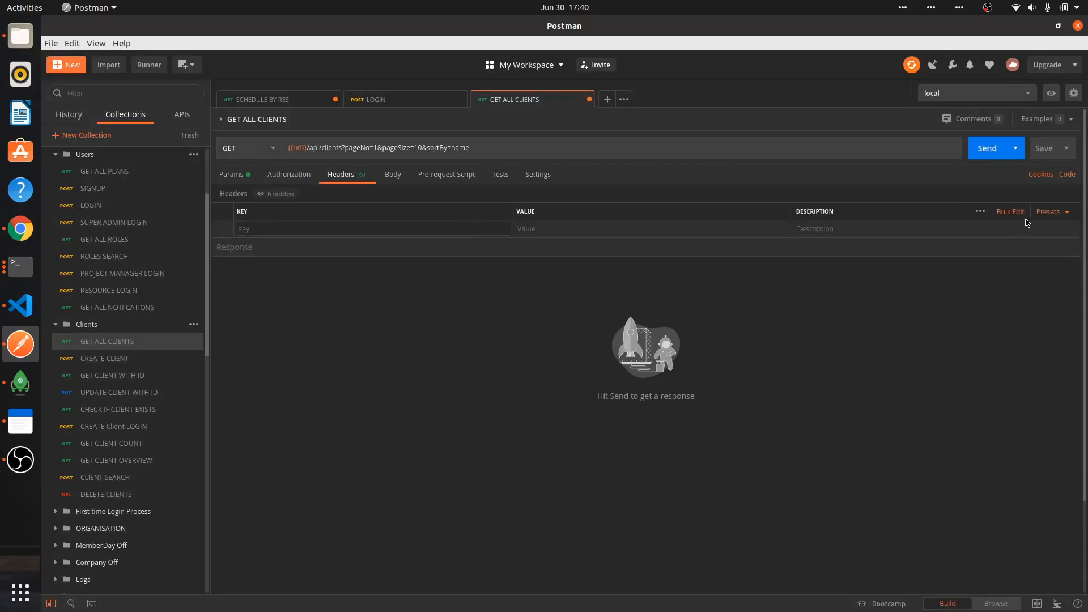
type("auth")
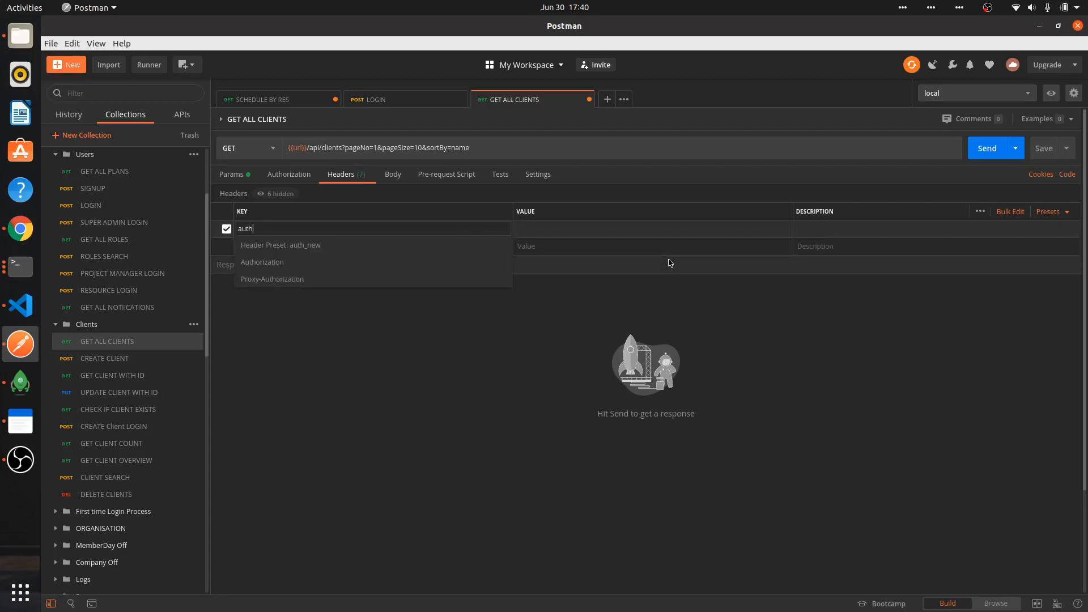
mouse_move(316, 248)
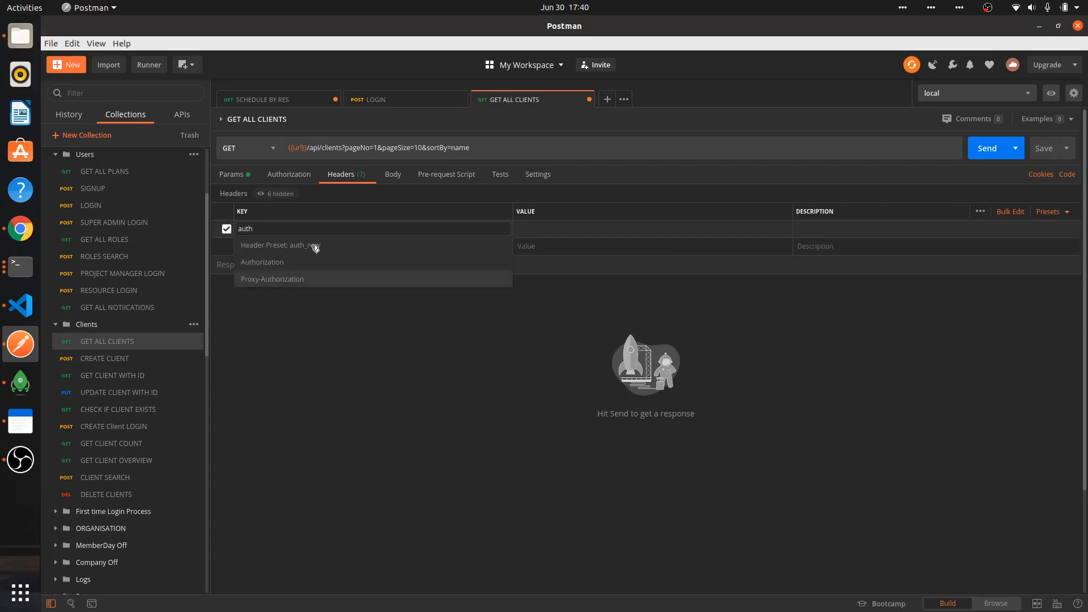
left_click(272, 279)
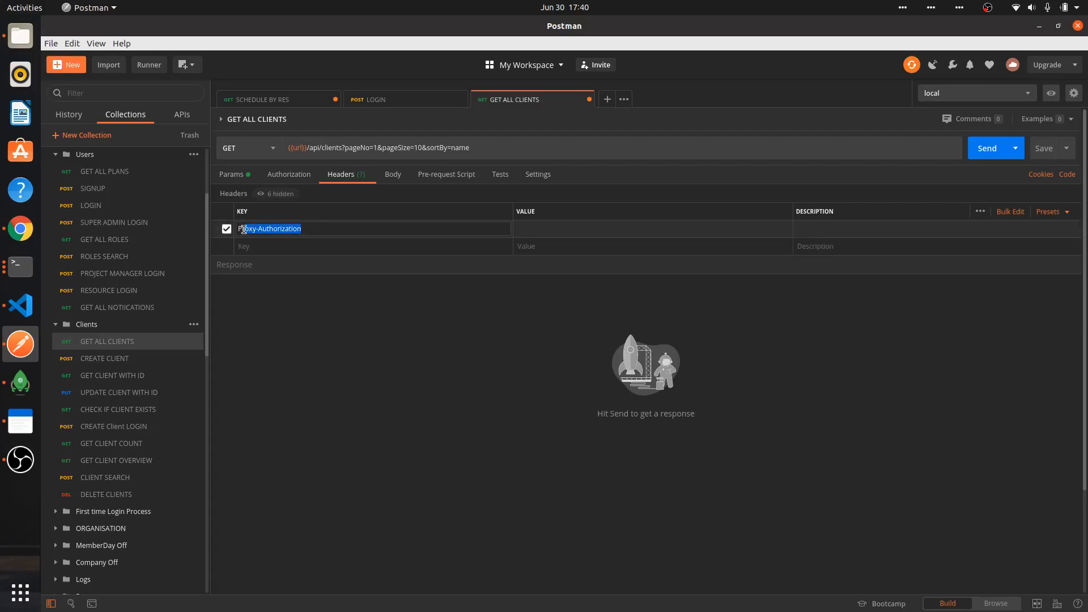
type("auth")
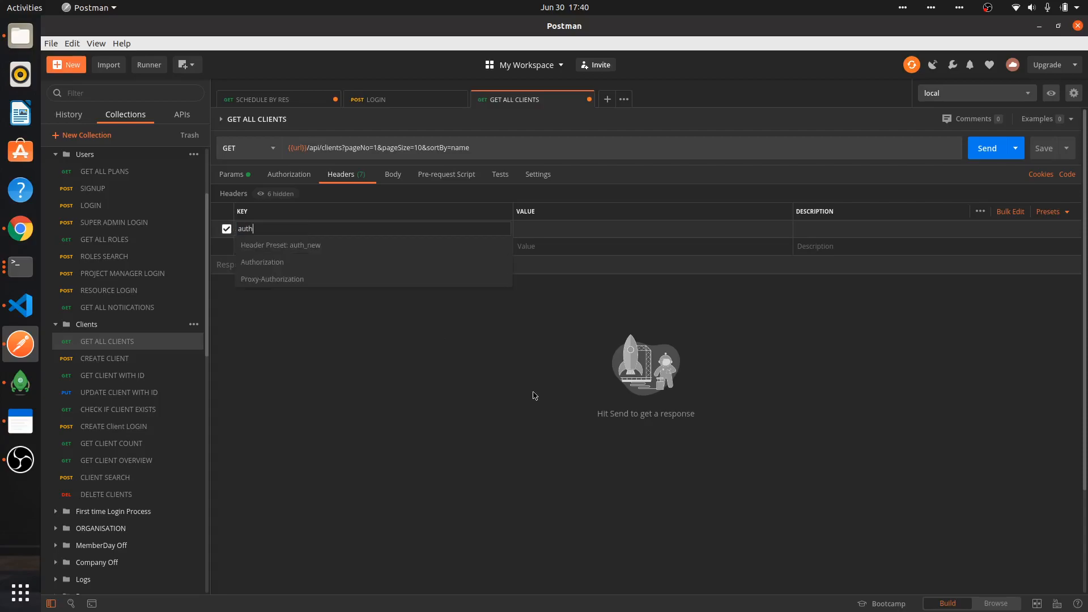
left_click(262, 262)
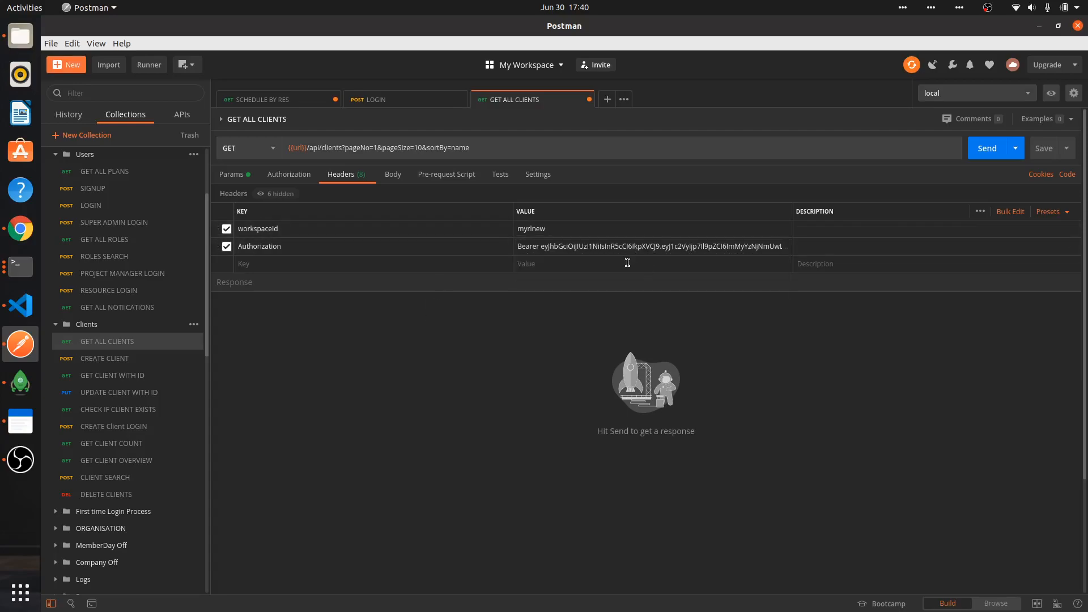
mouse_move(608, 453)
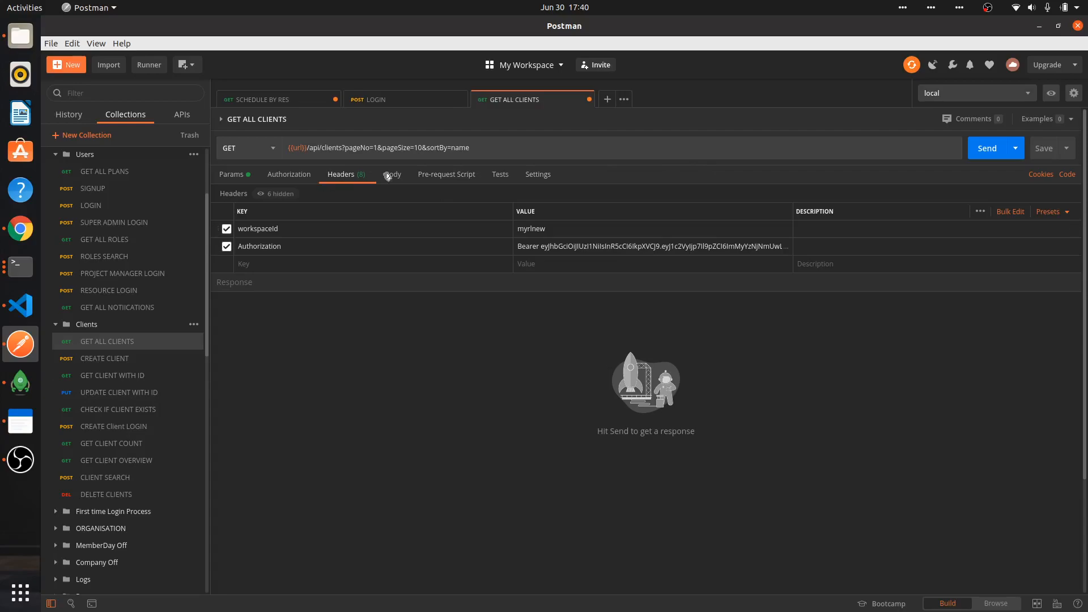
left_click(231, 174)
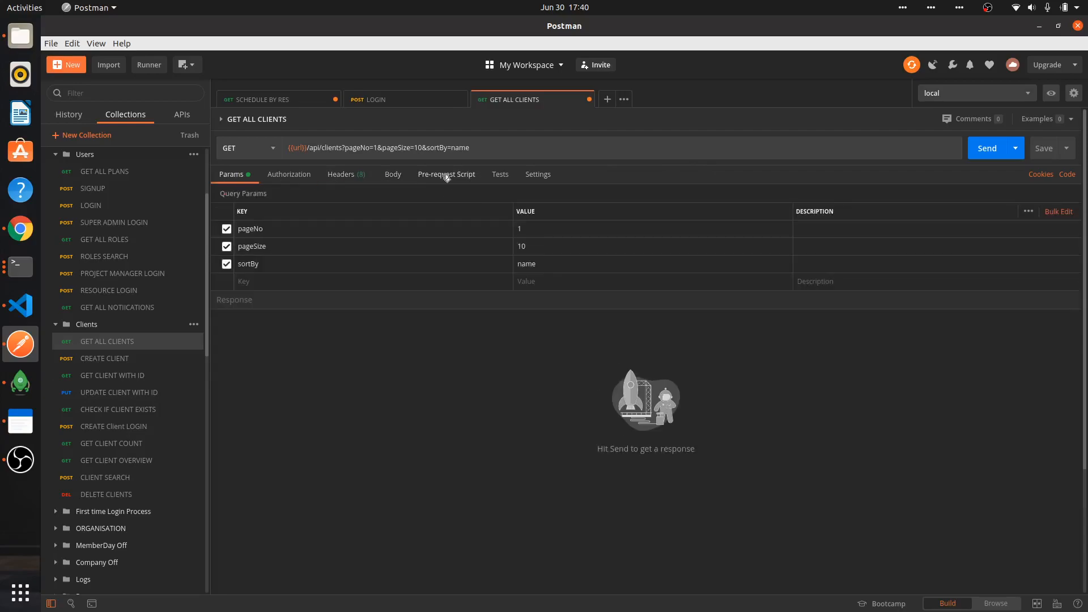
left_click(246, 147)
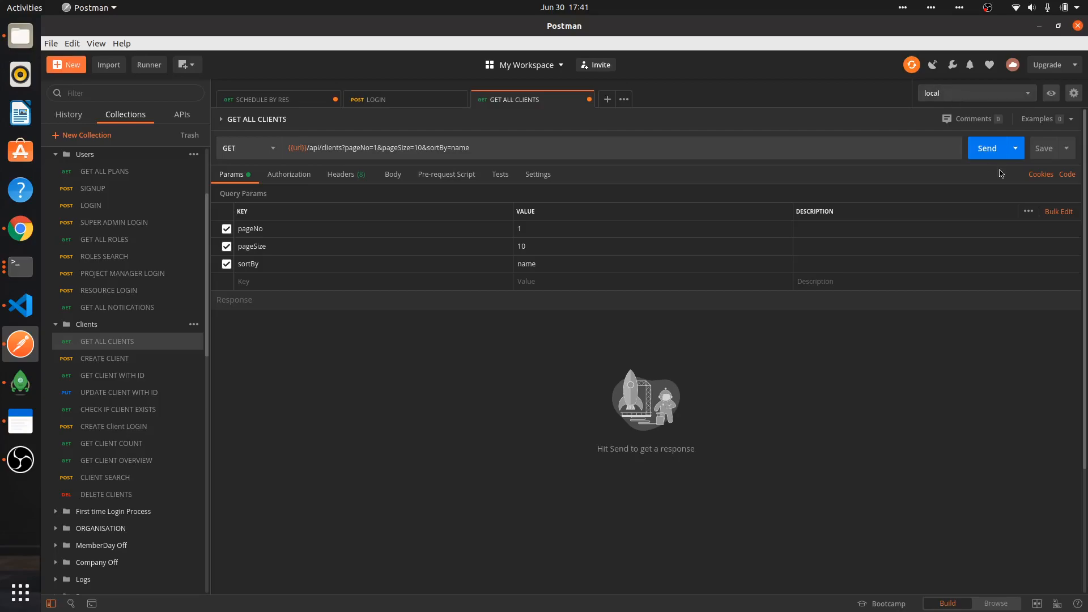
left_click(341, 175)
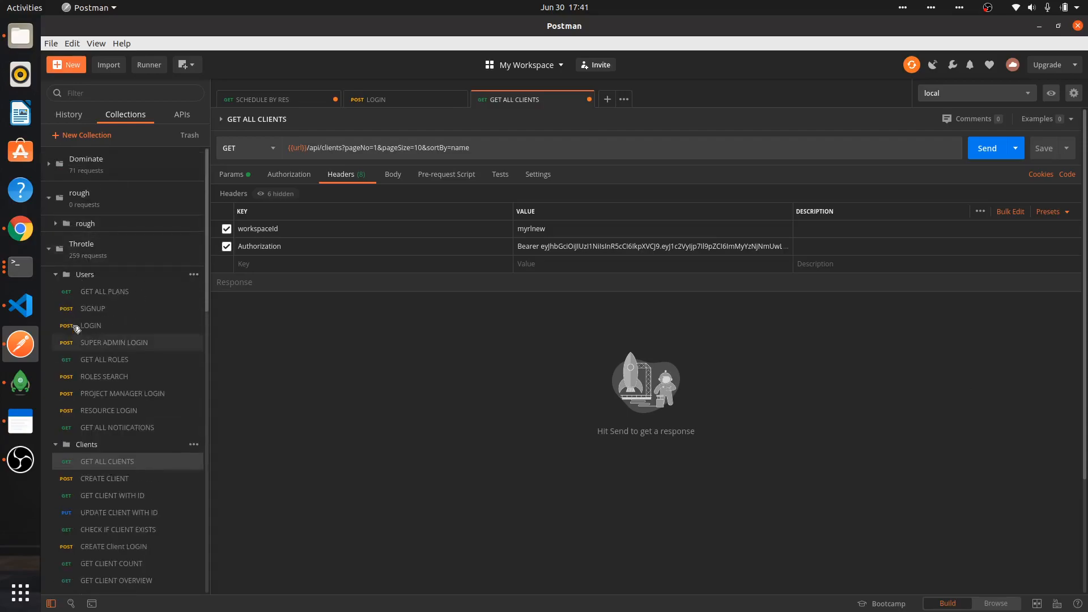
mouse_move(124, 364)
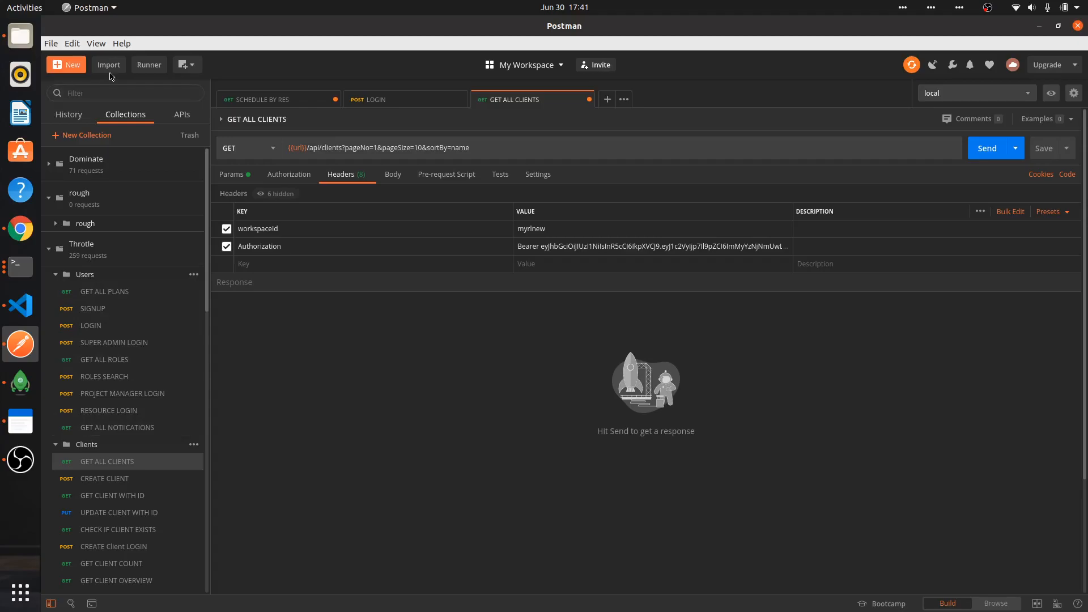
left_click(108, 64)
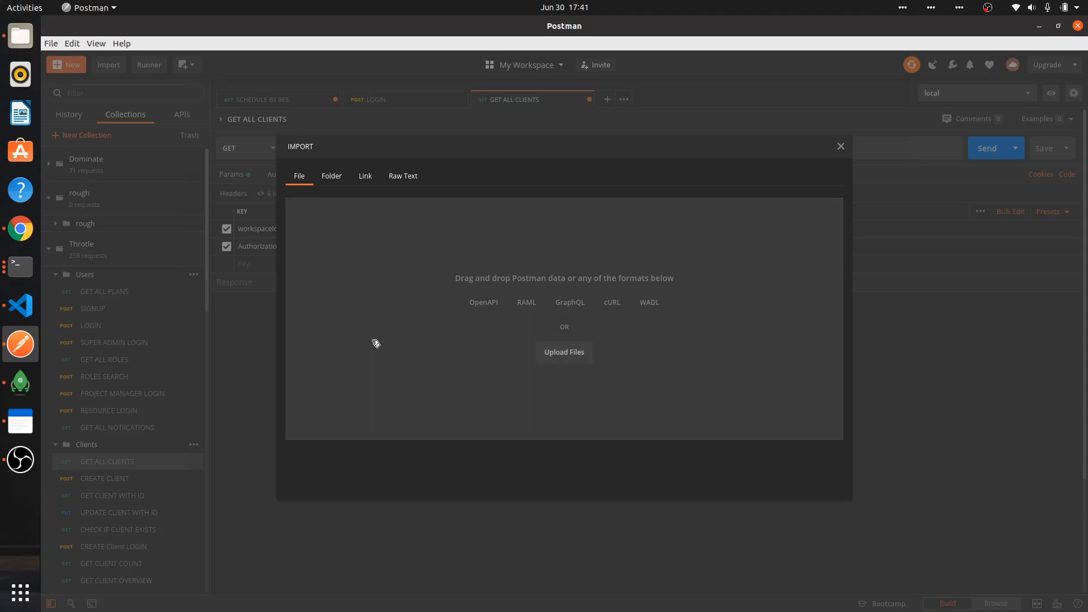
mouse_move(428, 307)
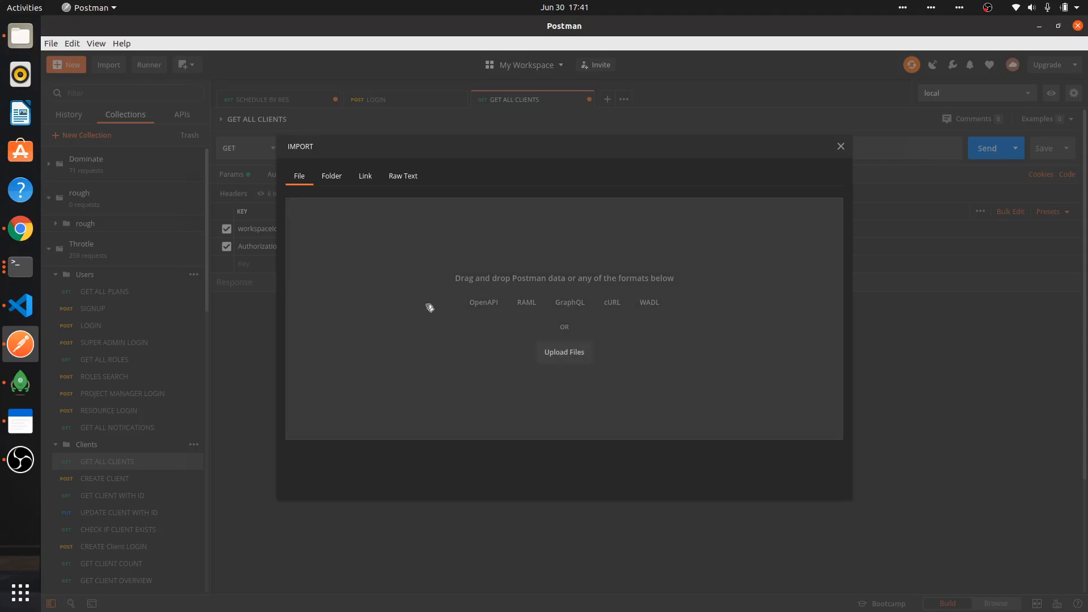
mouse_move(563, 321)
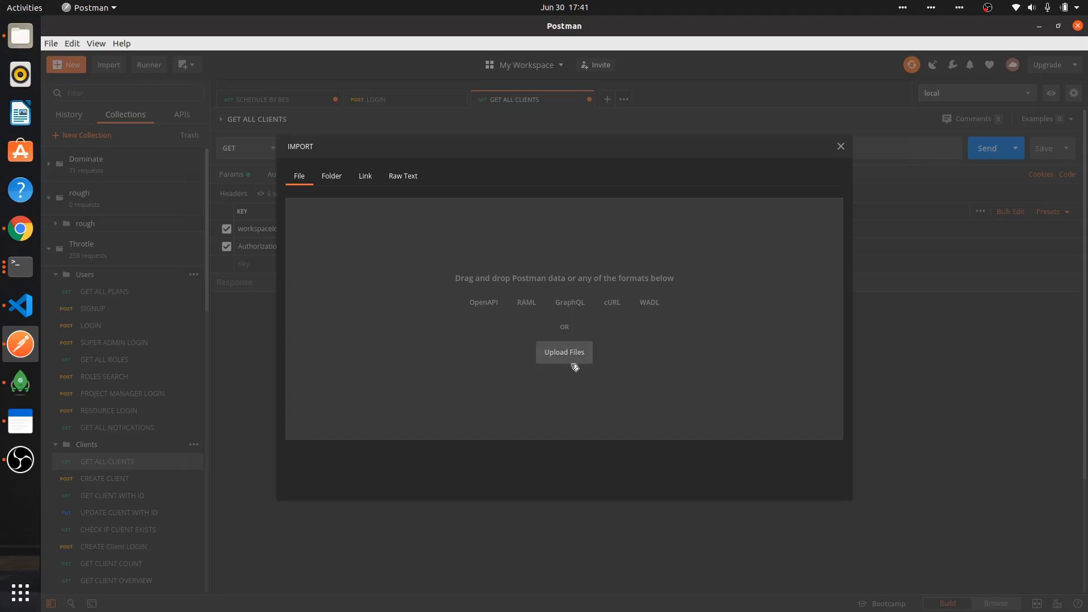
mouse_move(843, 146)
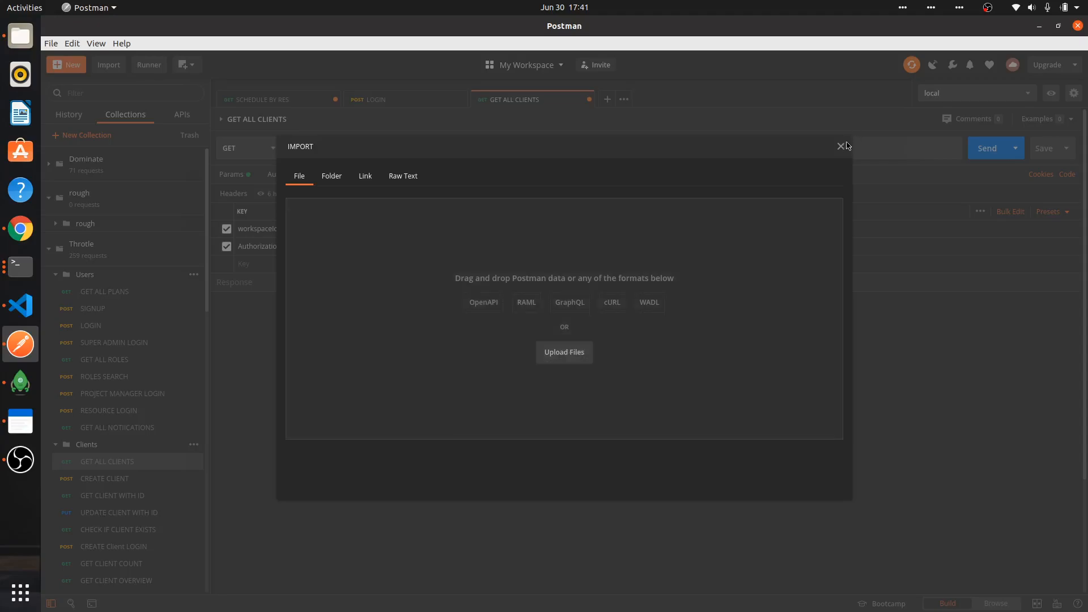
left_click(840, 147)
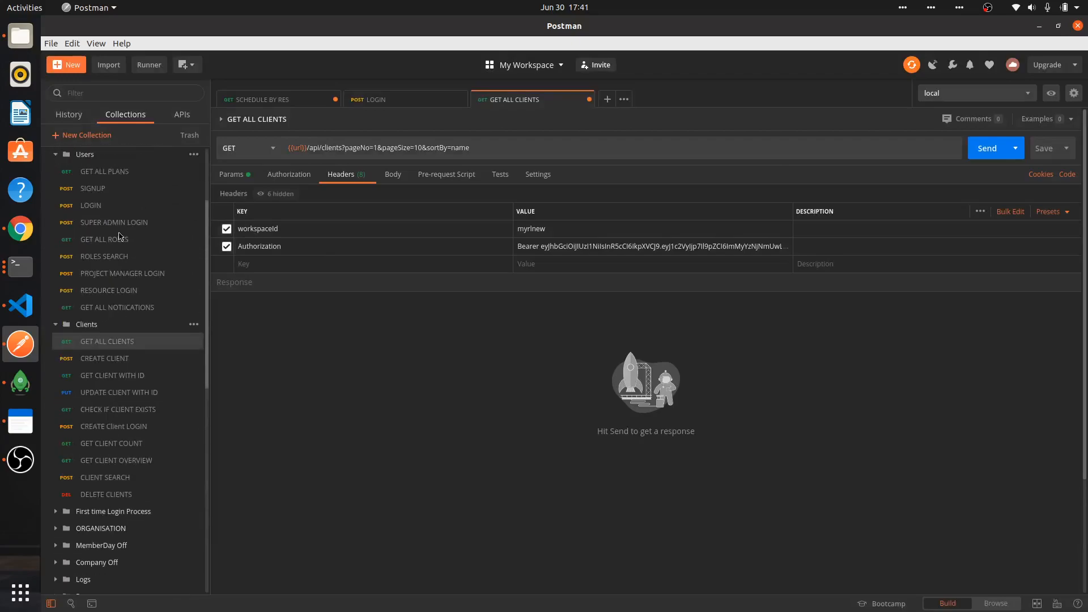
scroll("down", 3)
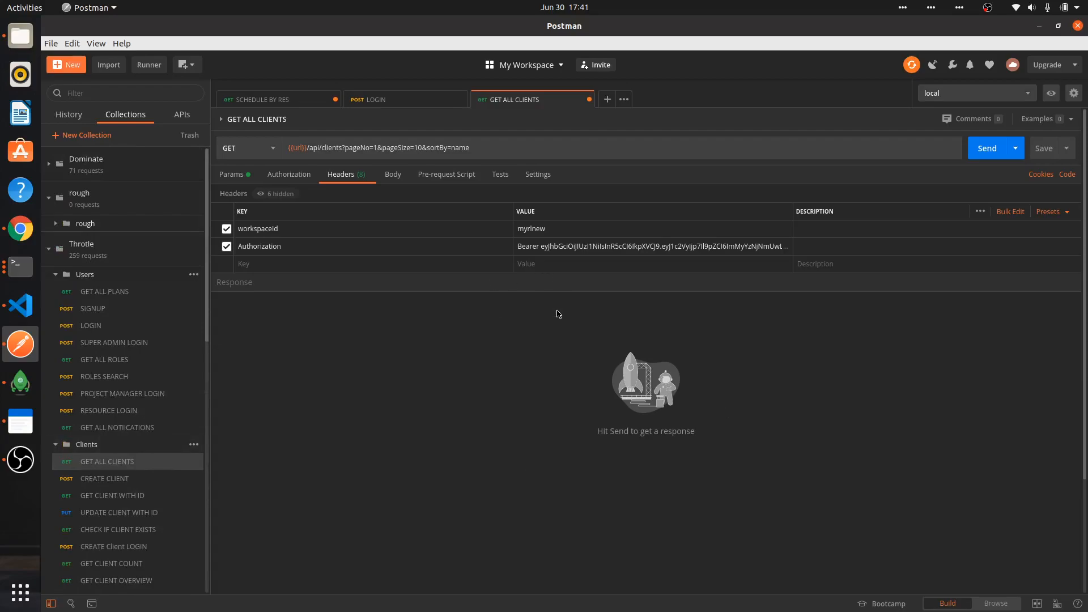
mouse_move(864, 373)
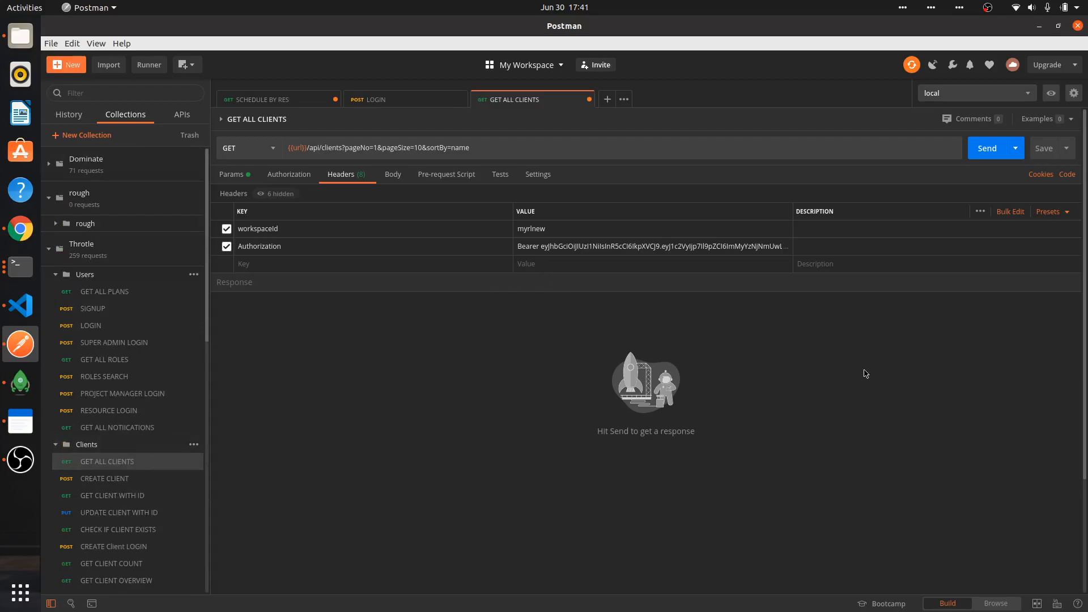
mouse_move(749, 431)
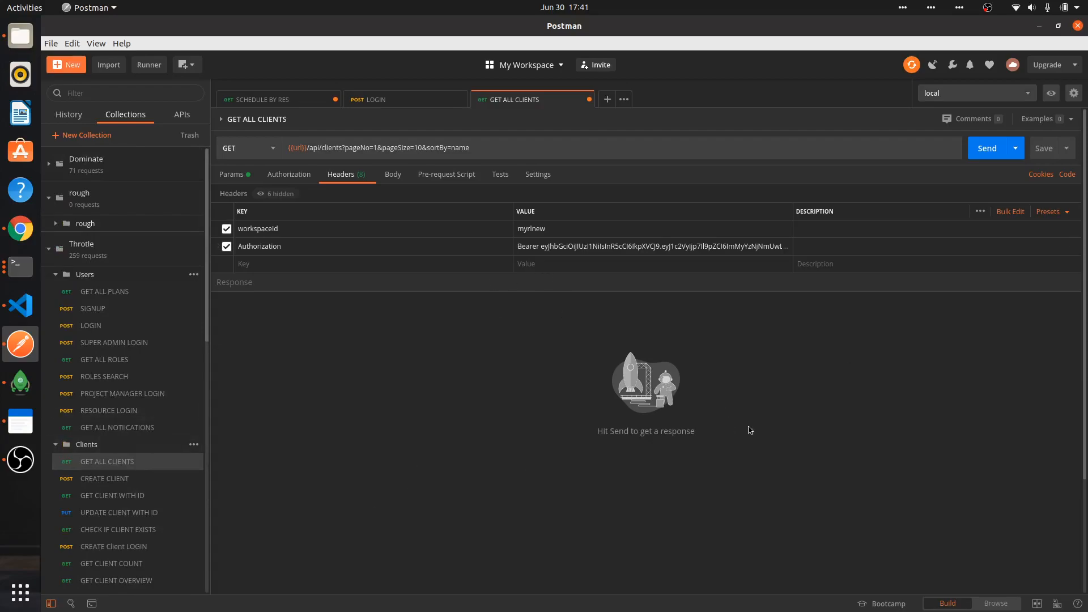
mouse_move(592, 362)
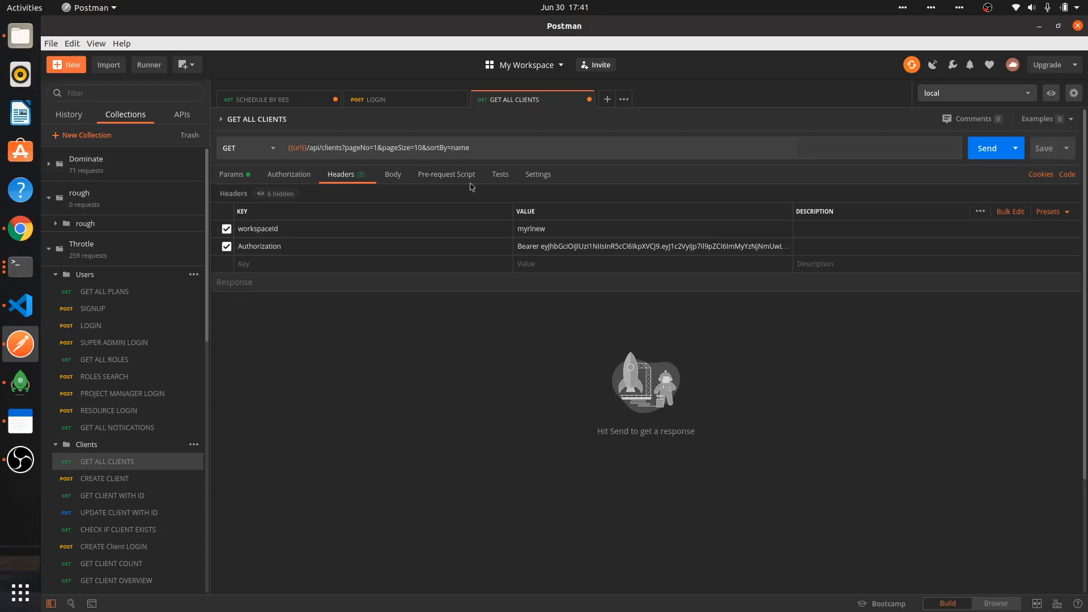
mouse_move(645, 311)
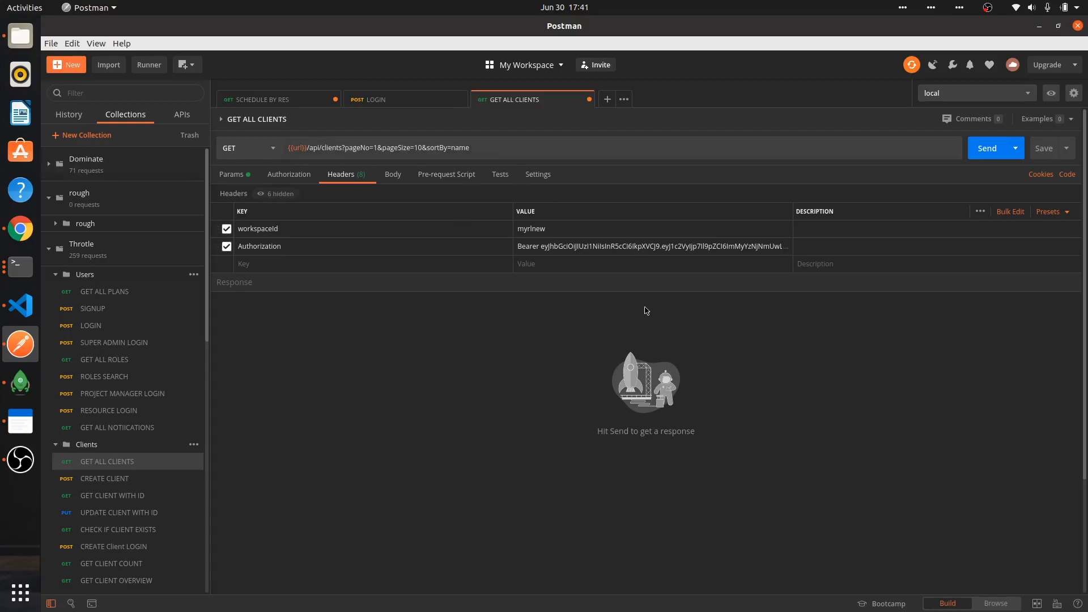
mouse_move(477, 299)
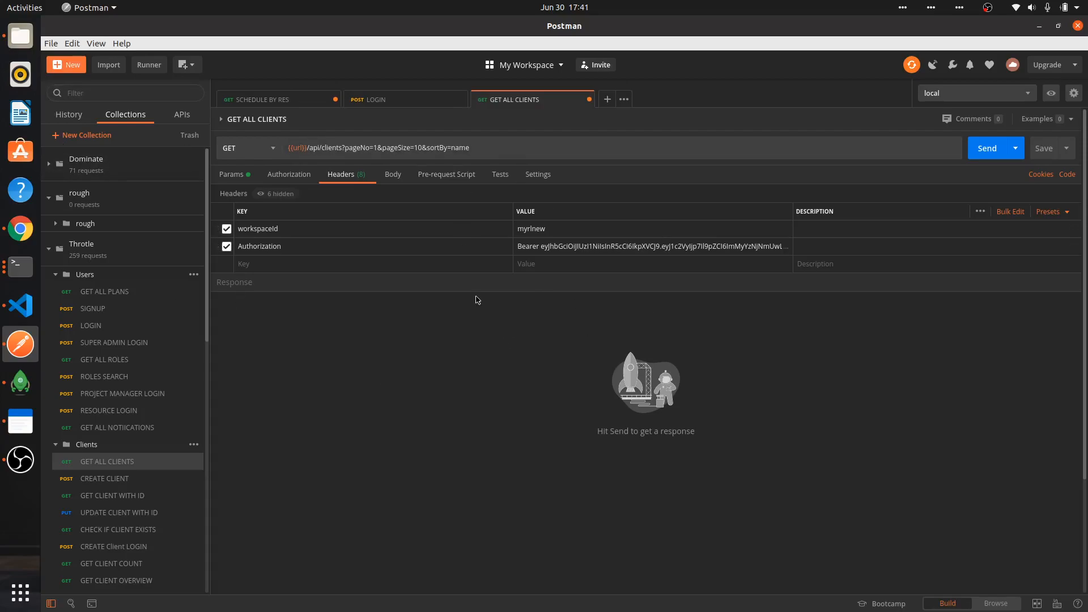
left_click(989, 8)
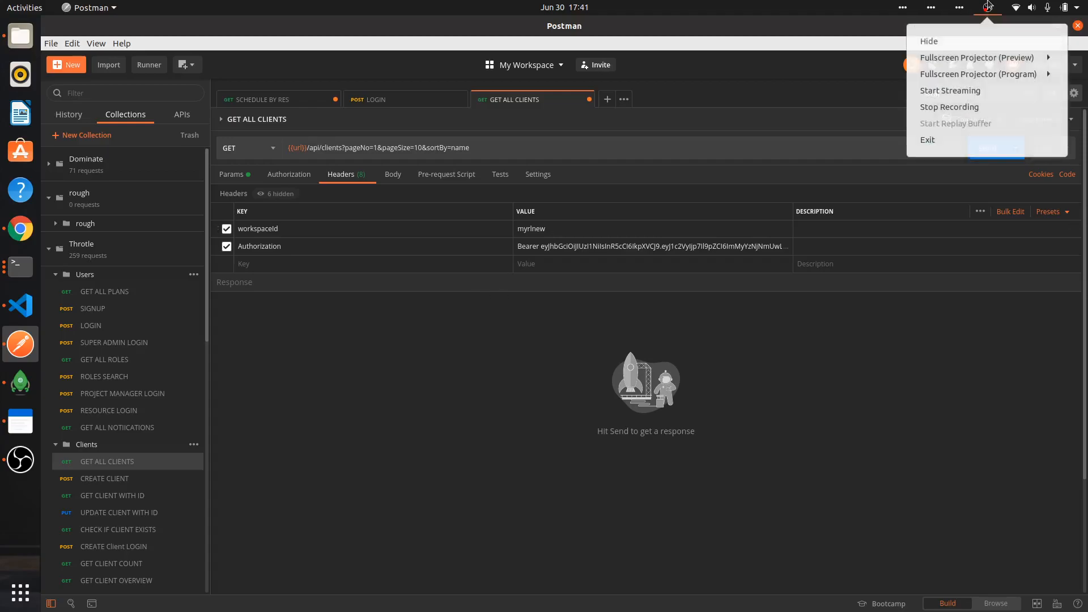